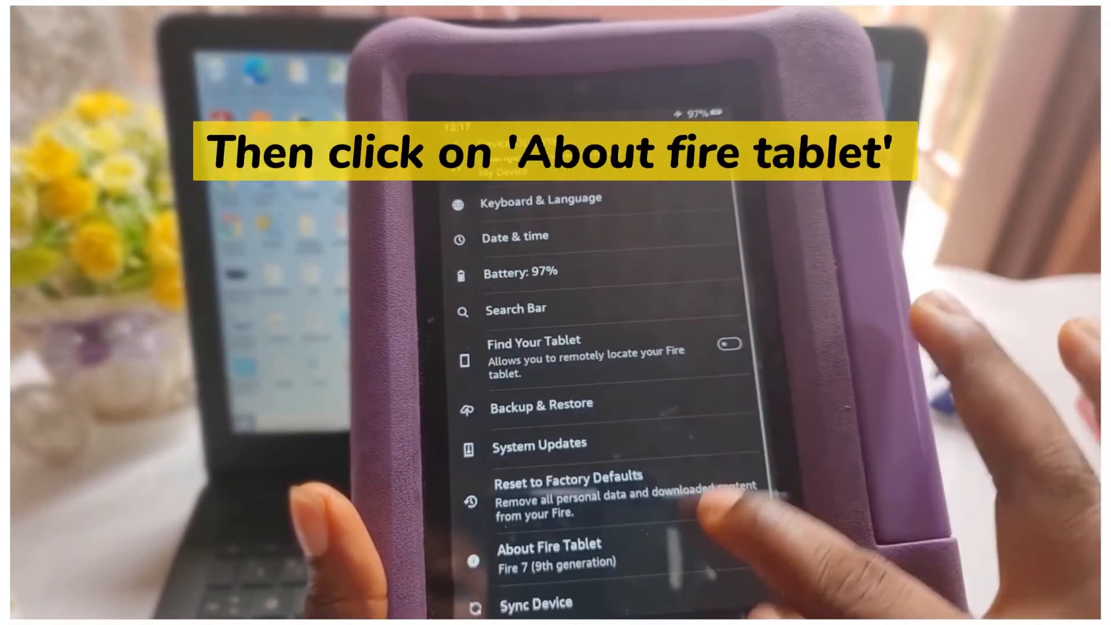
# Step: Enable Developer options, accept 'Allow development settings?', and turn on USB debugging
pyautogui.click(551, 552)
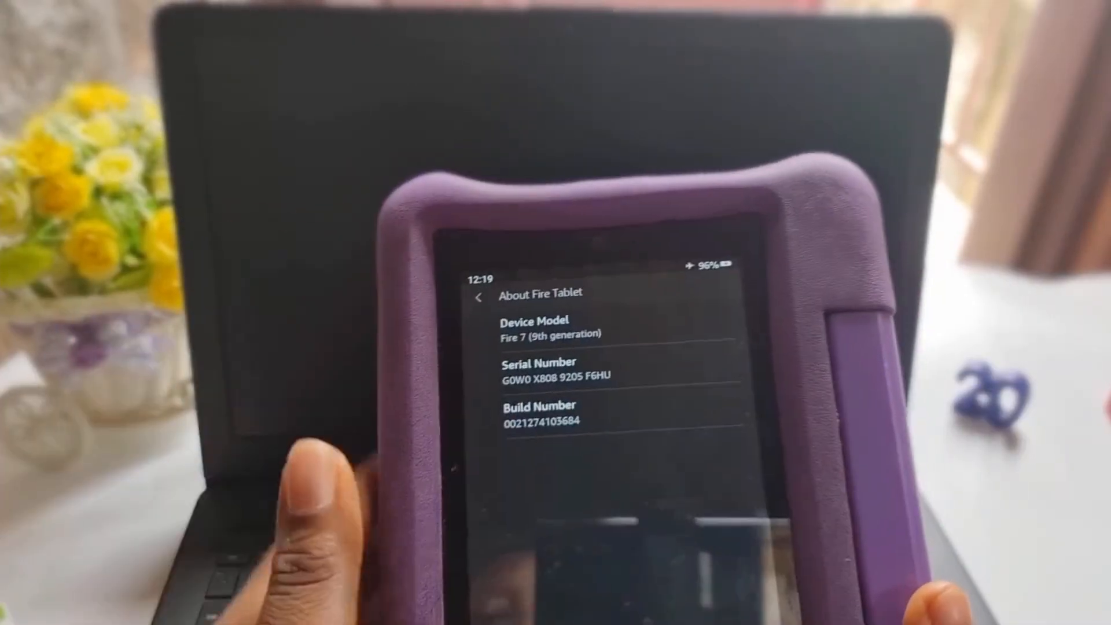
pyautogui.click(479, 296)
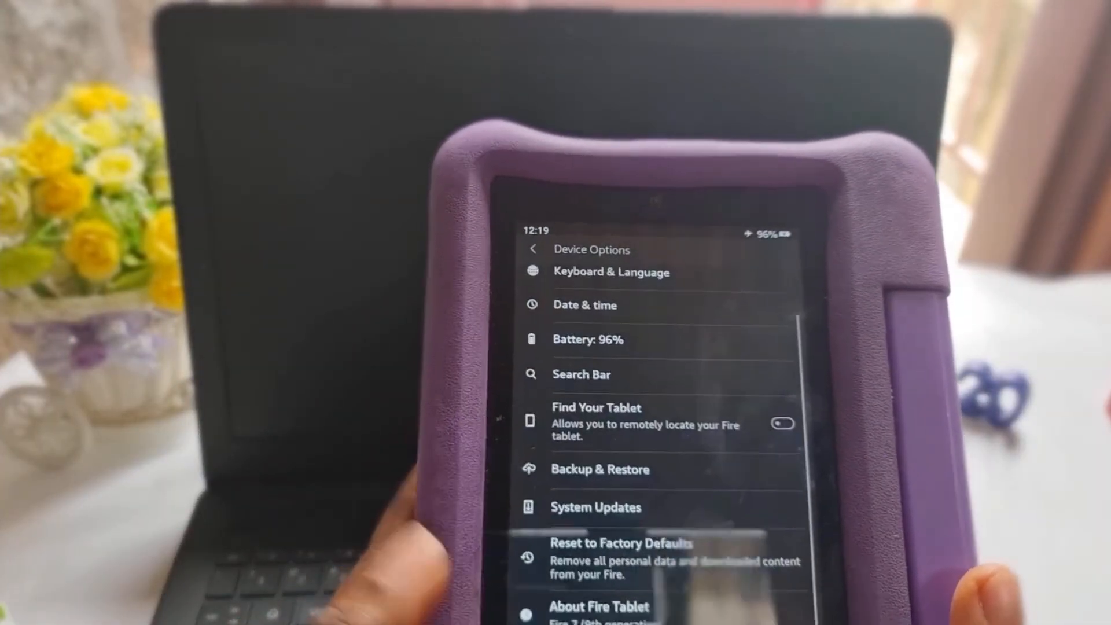
pyautogui.scroll(-3)
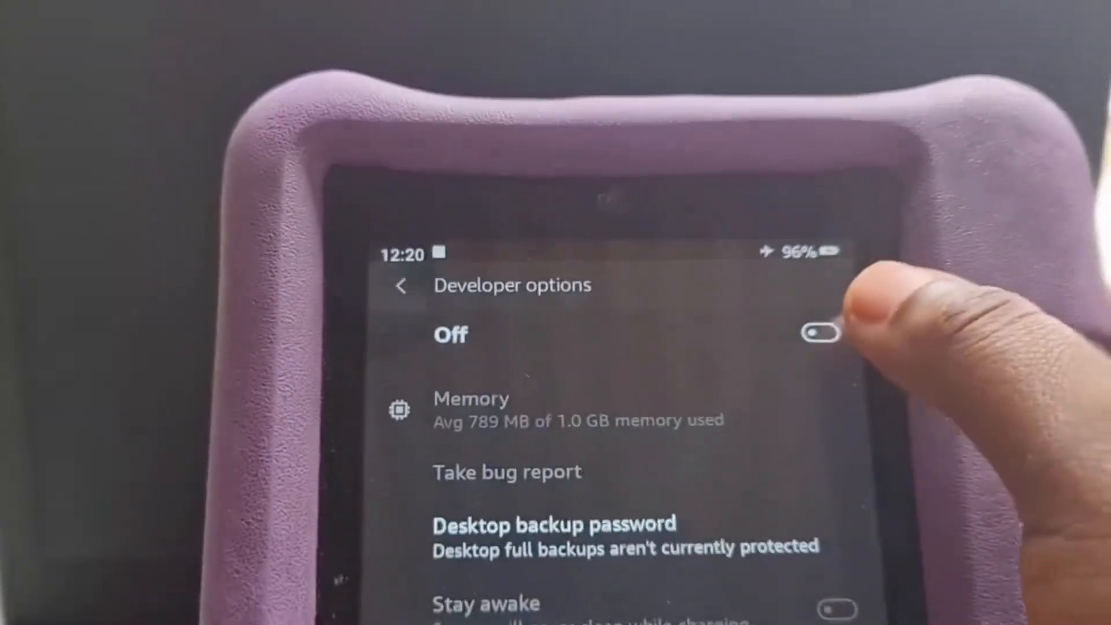
pyautogui.click(821, 333)
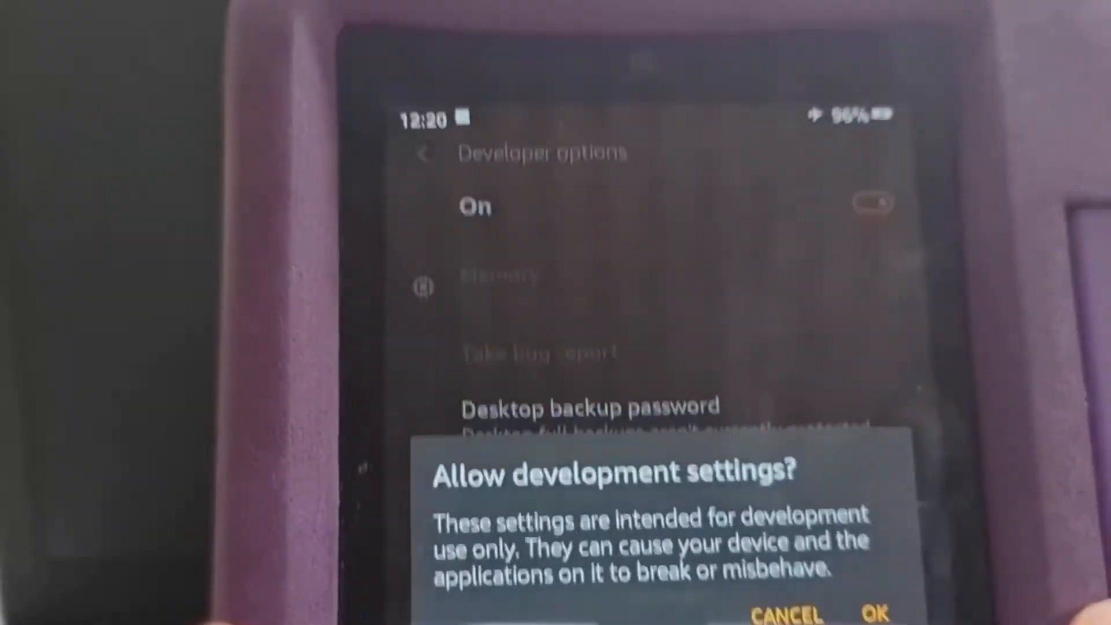
pyautogui.click(875, 612)
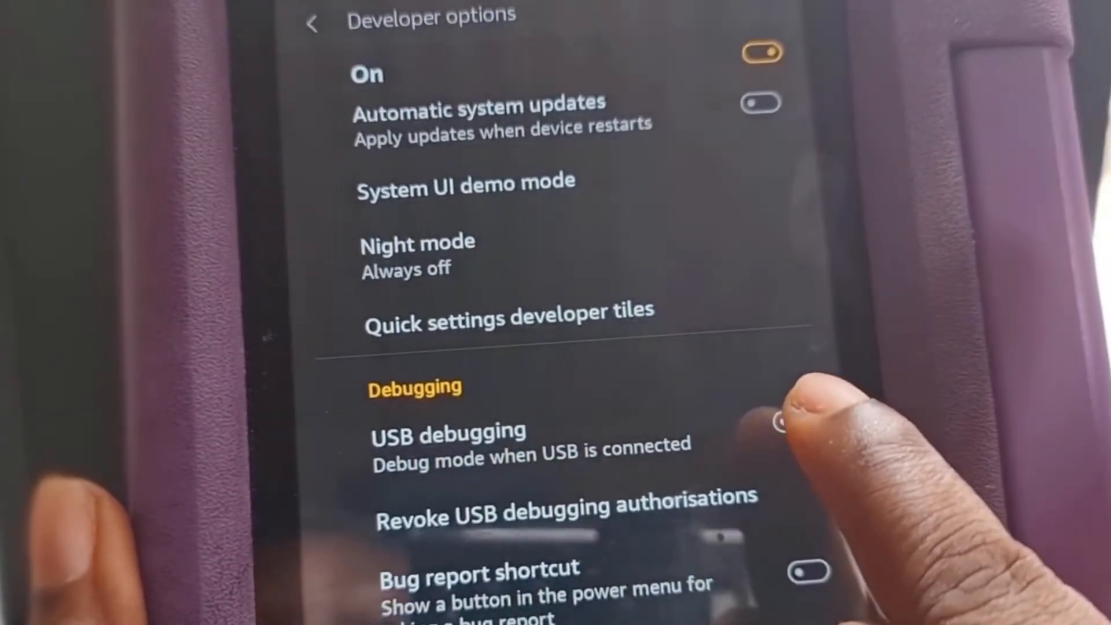
pyautogui.click(778, 422)
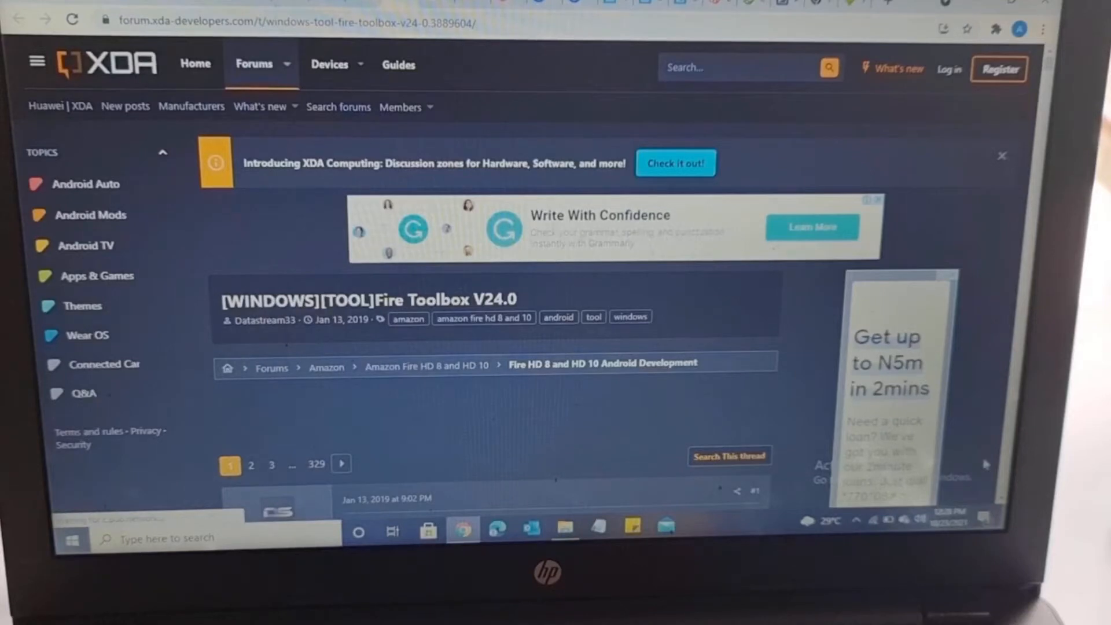
# Step: Scroll the XDA thread past the feature list to the V24.0 Downloads table
pyautogui.scroll(-3)
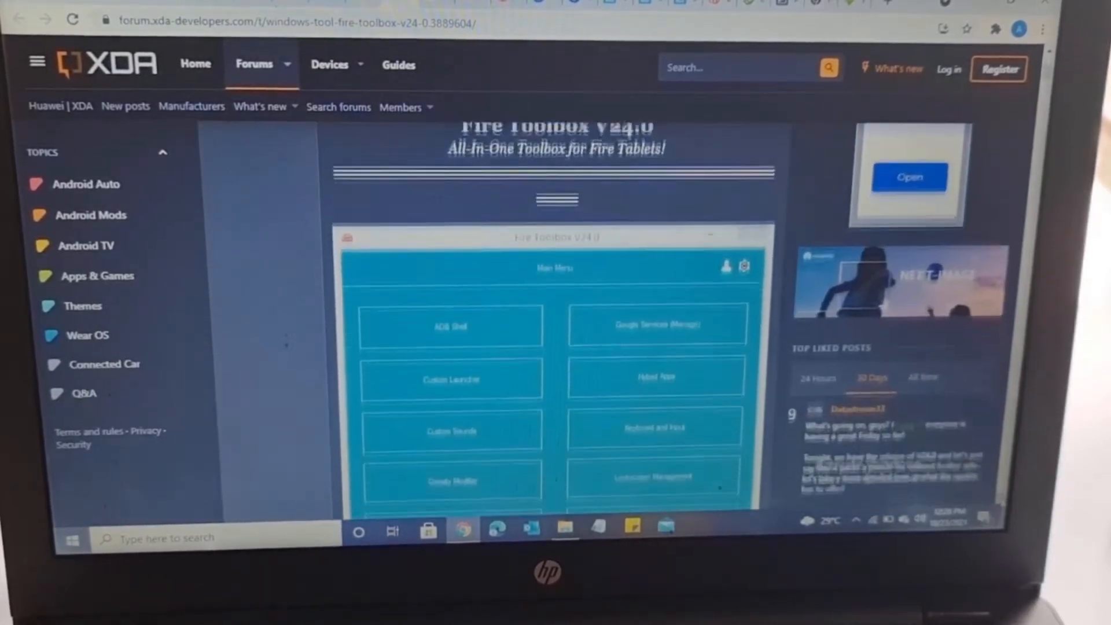
pyautogui.scroll(-3)
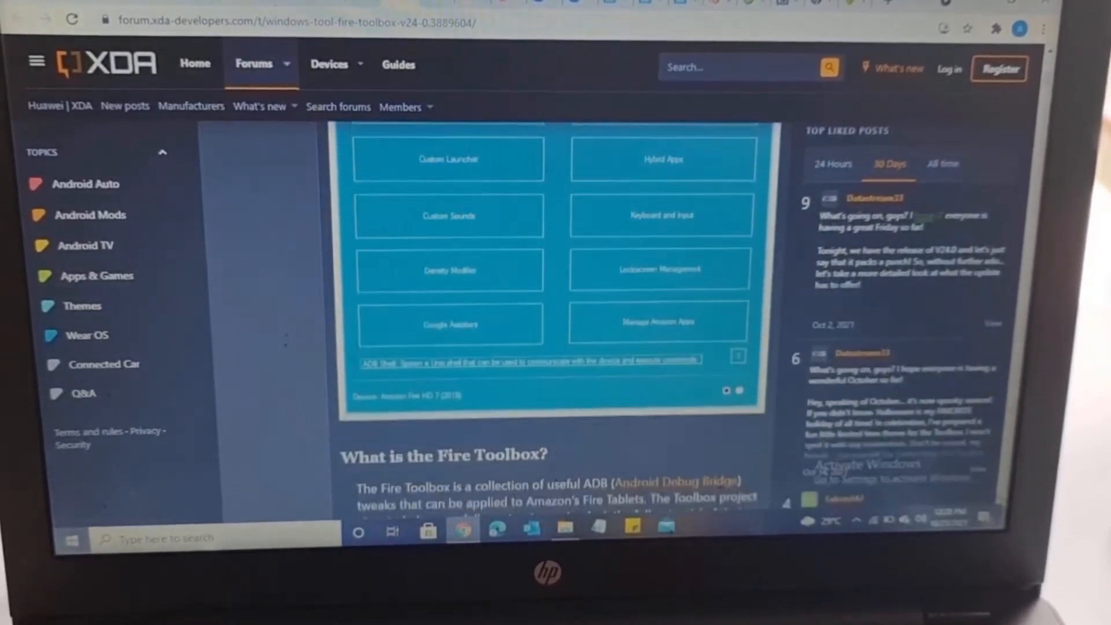
pyautogui.scroll(-3)
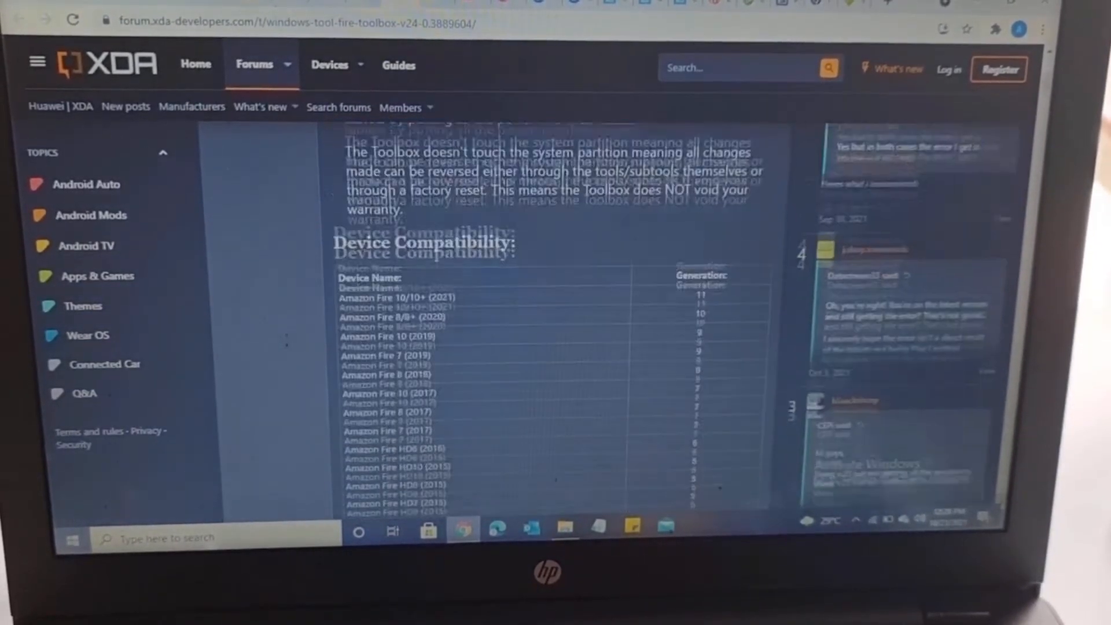
pyautogui.scroll(-3)
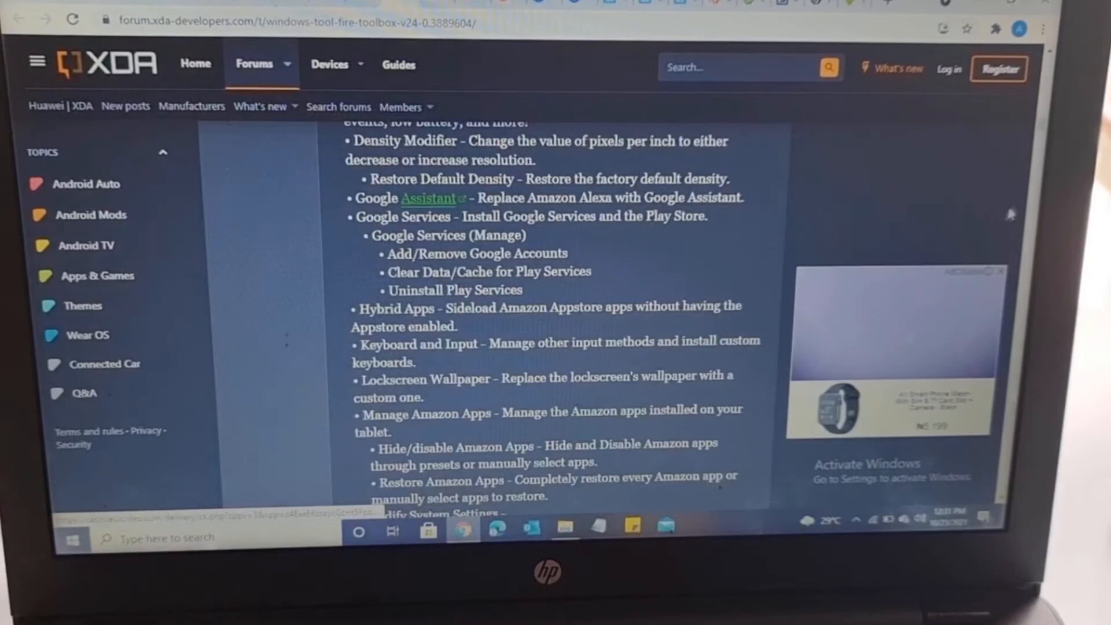
pyautogui.scroll(-3)
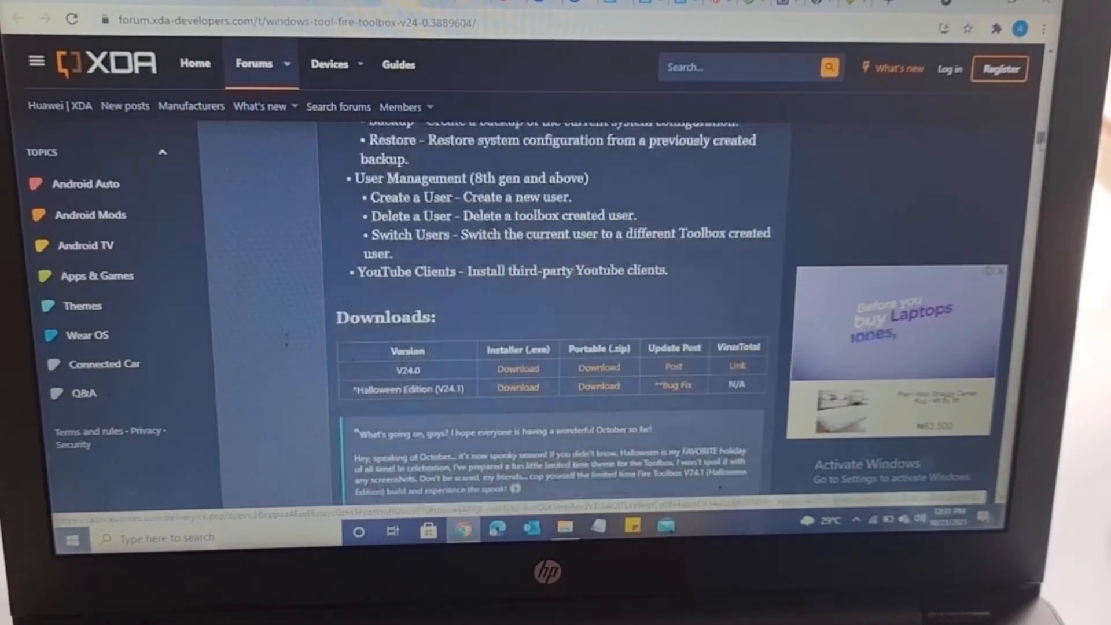
pyautogui.scroll(-3)
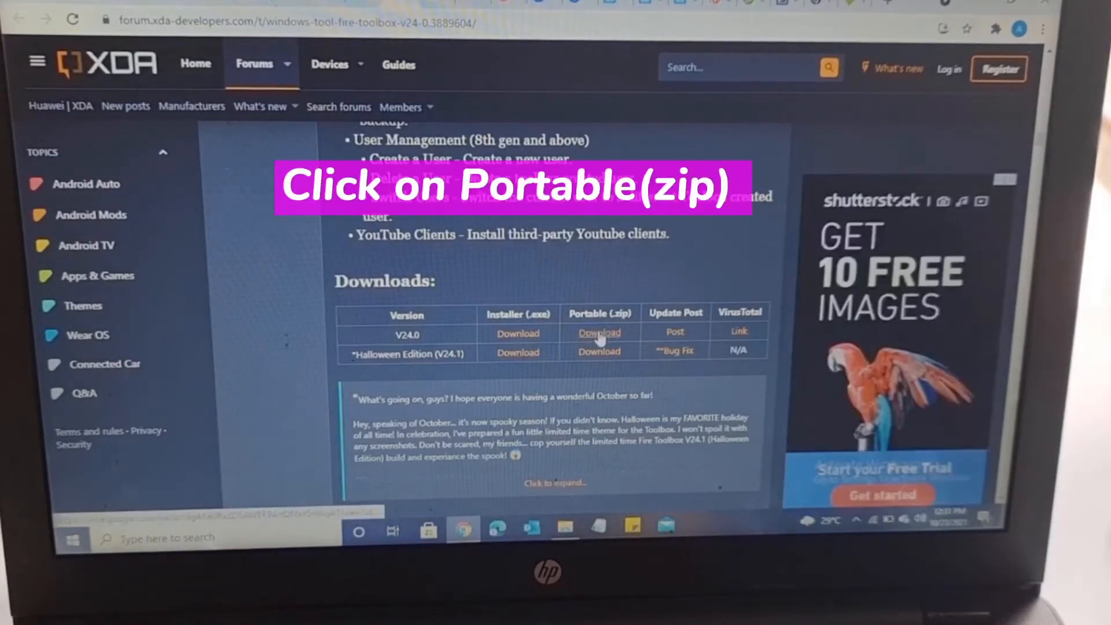
# Step: Download FTB_V24.0_Portable.zip from Google Drive, choosing 'Download anyway' past the virus-scan warning
pyautogui.click(599, 333)
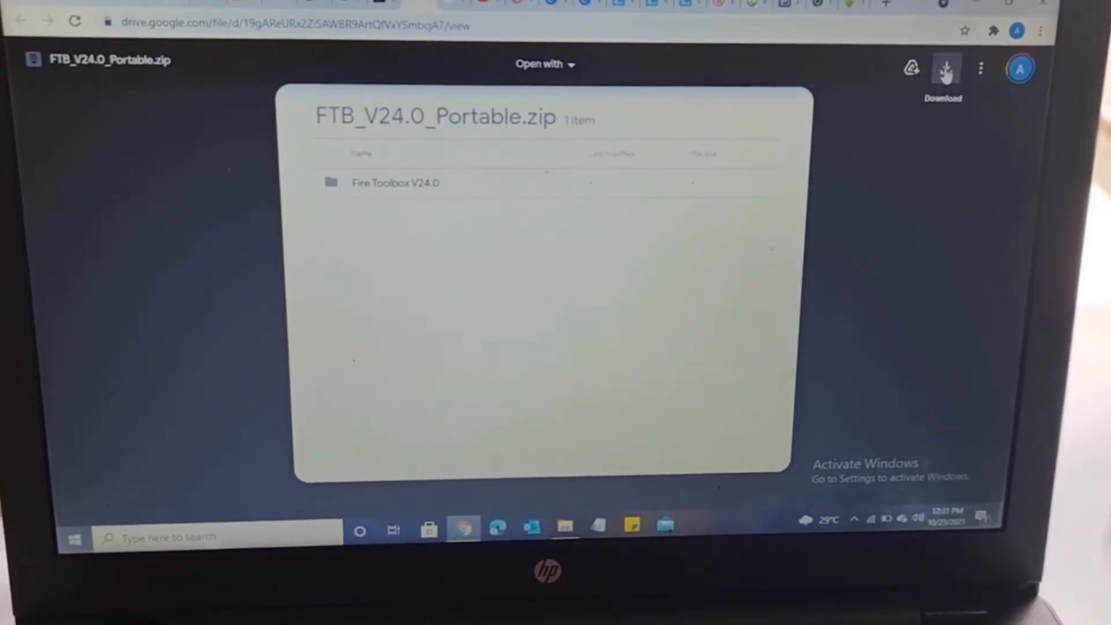
pyautogui.click(945, 68)
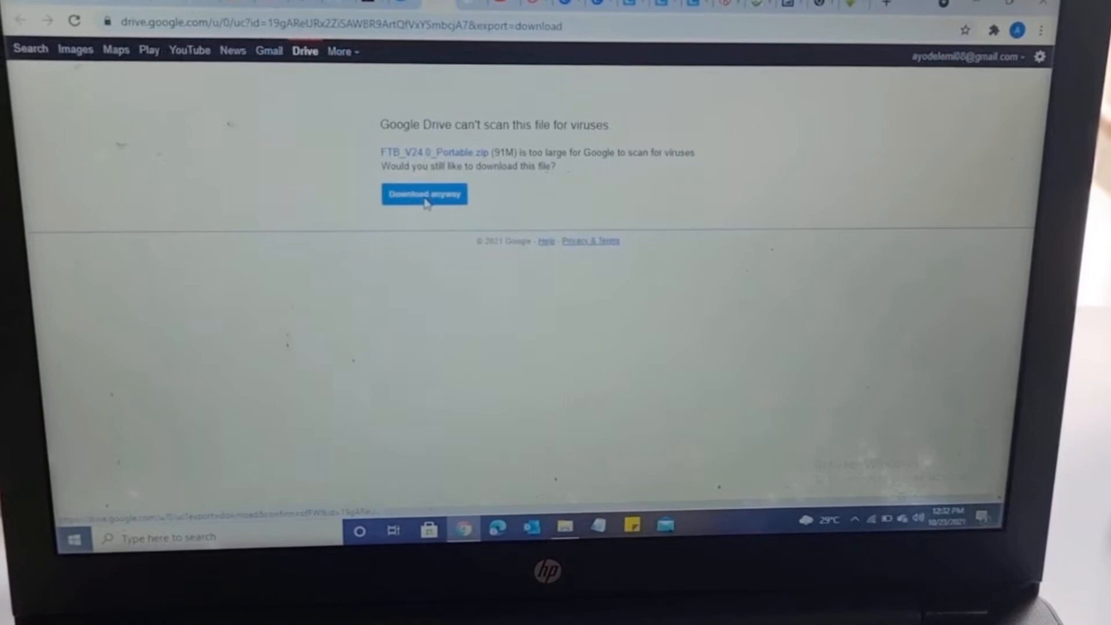
pyautogui.click(424, 193)
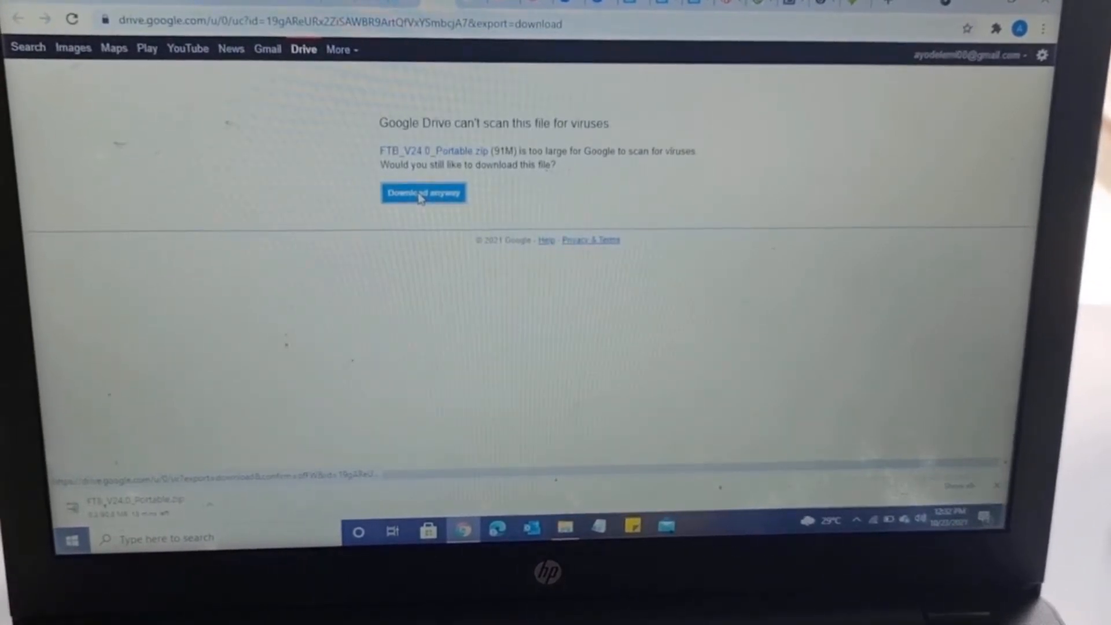
pyautogui.click(424, 193)
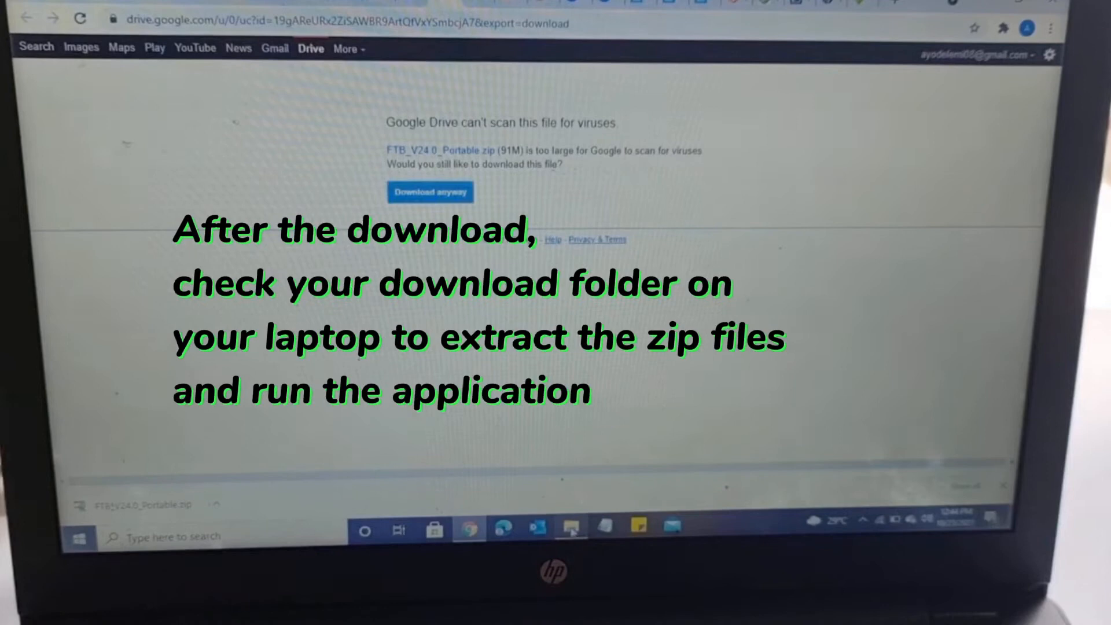
# Step: Extract FTB_V24.0_Portable.zip in Downloads with 'Extract and update files'
pyautogui.click(570, 530)
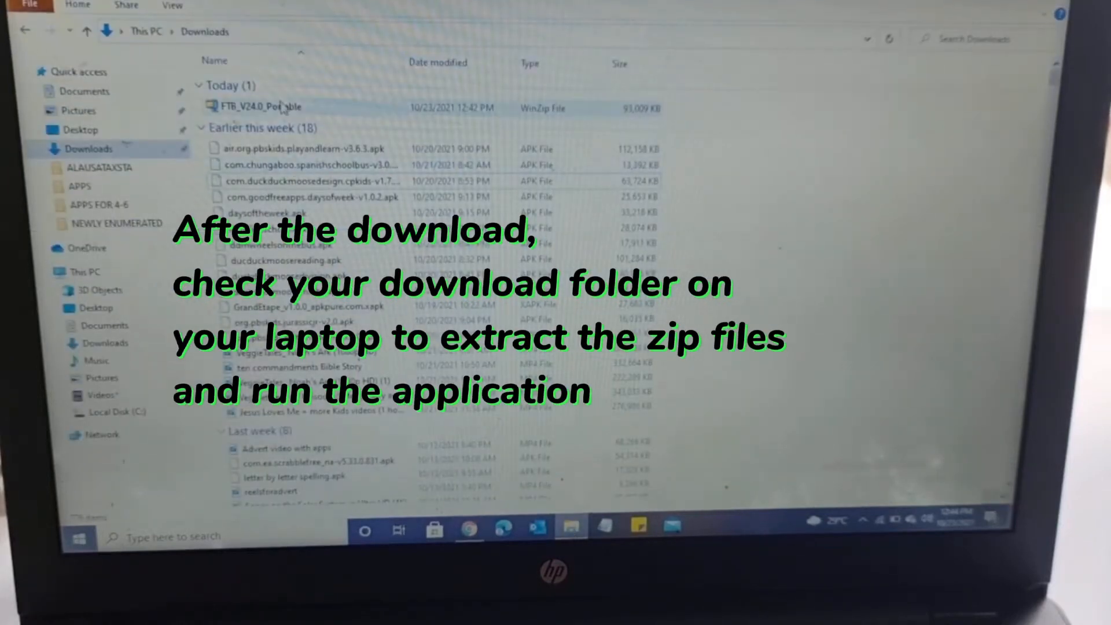
pyautogui.click(258, 107)
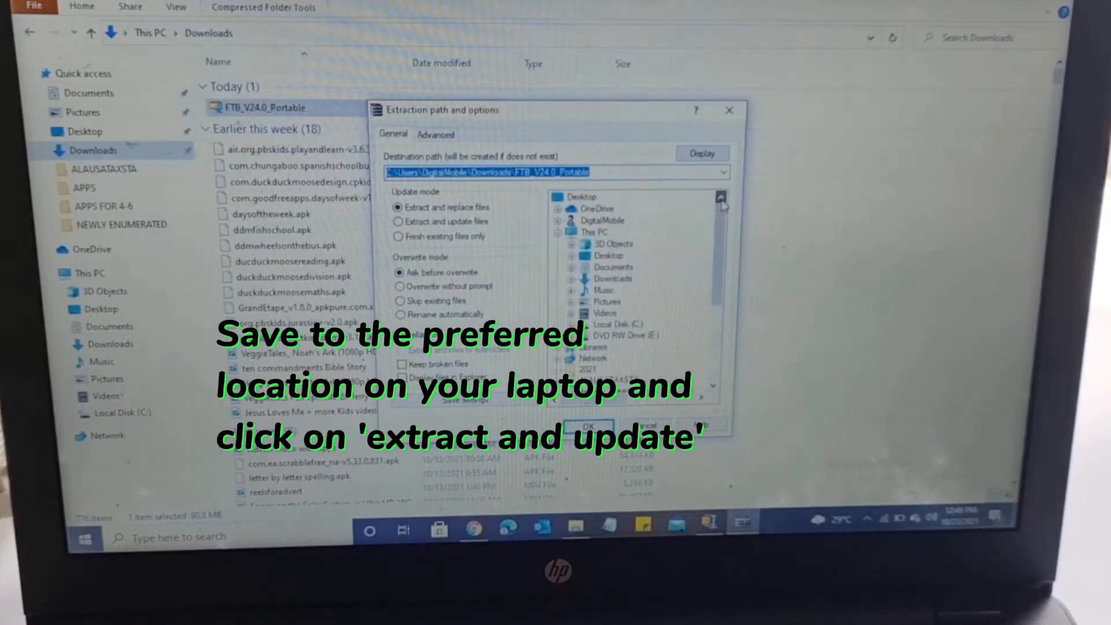
pyautogui.click(399, 221)
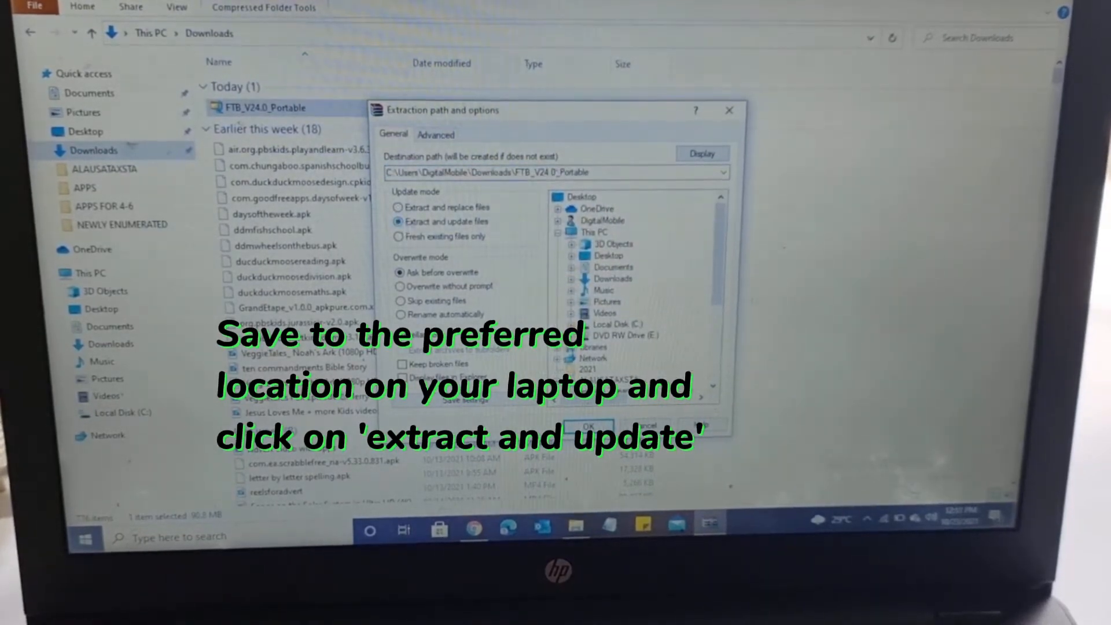
pyautogui.click(585, 426)
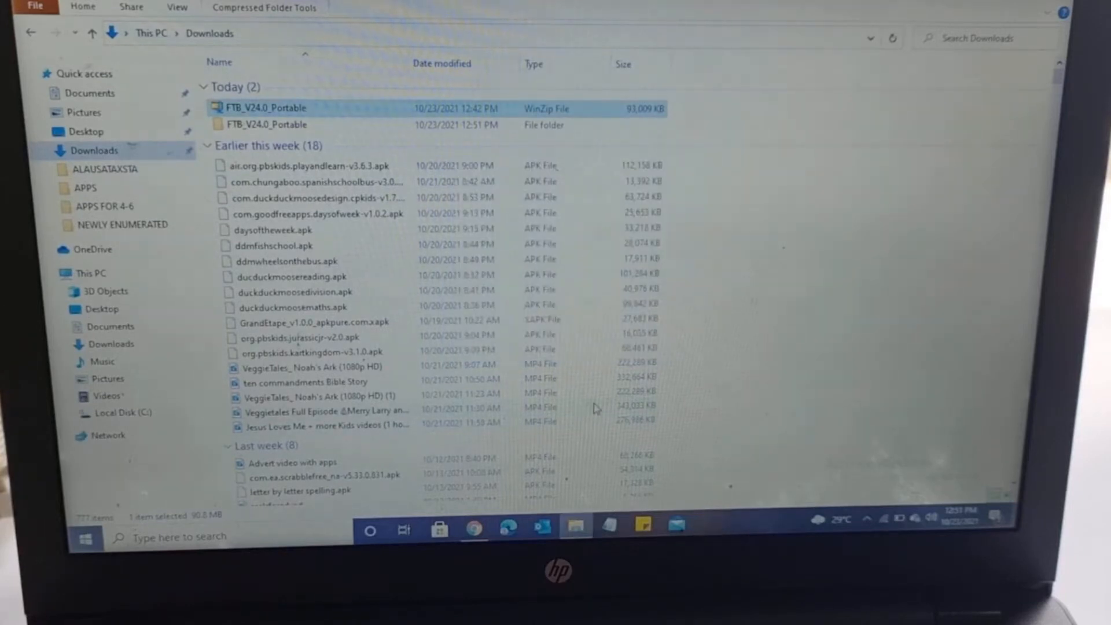
pyautogui.moveTo(368, 269)
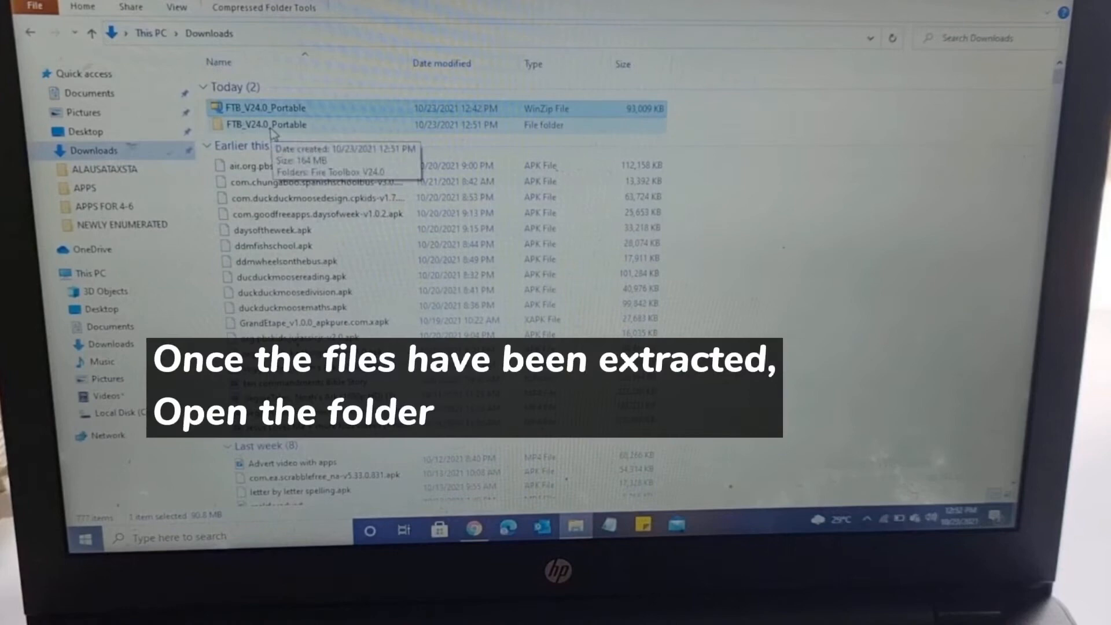
# Step: Open FTB_V24.0_Portable, then Fire Toolbox V24.0, and launch the Fire Toolbox application
pyautogui.doubleClick(268, 125)
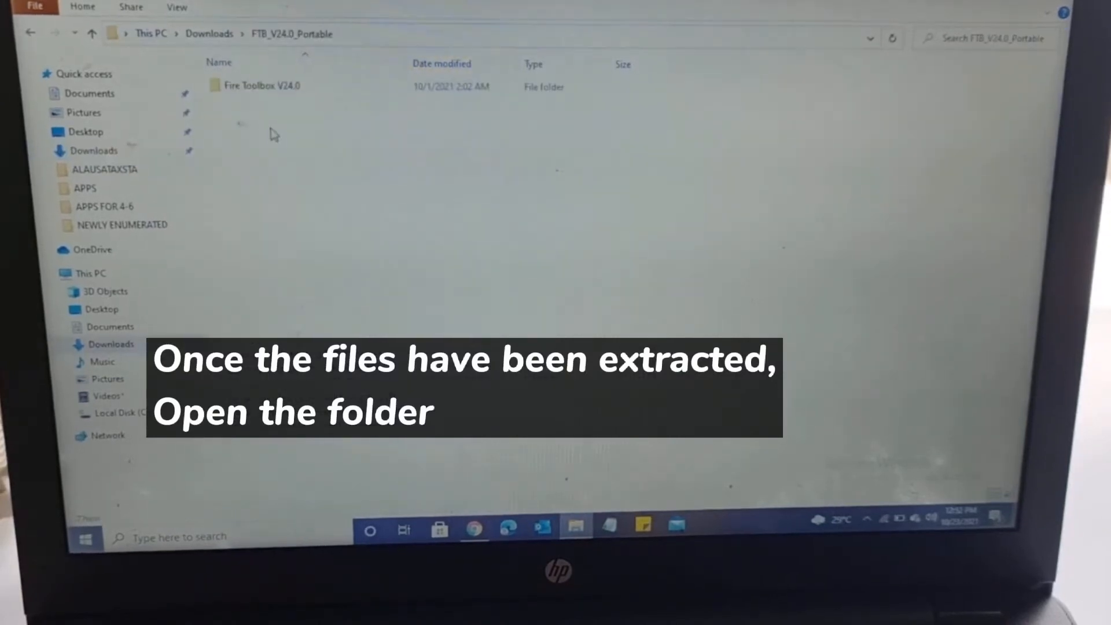
pyautogui.click(256, 85)
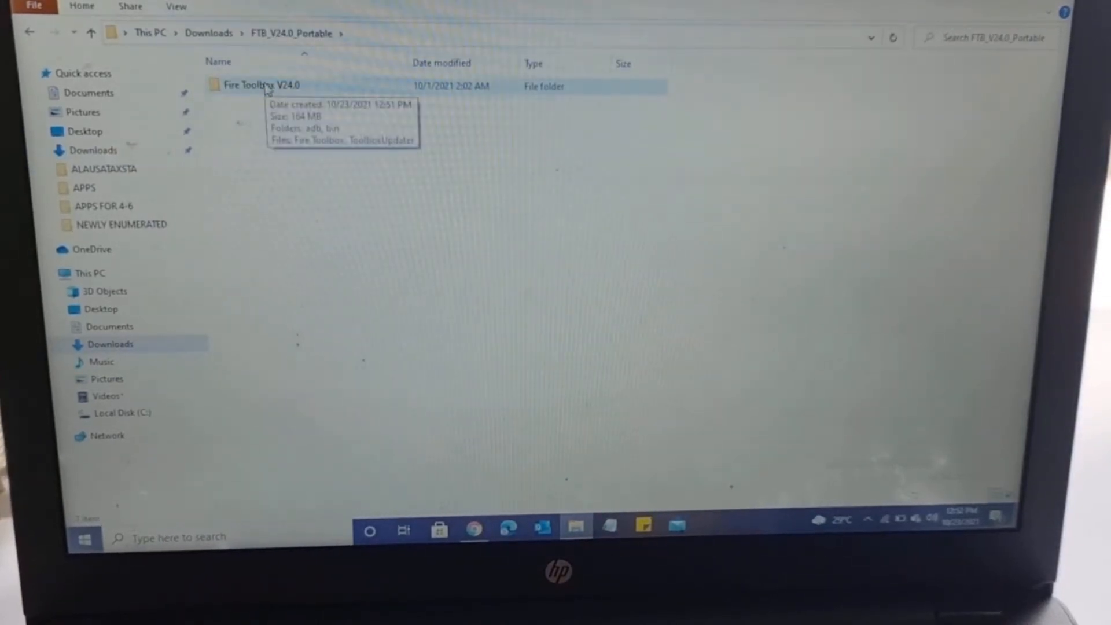
pyautogui.doubleClick(263, 85)
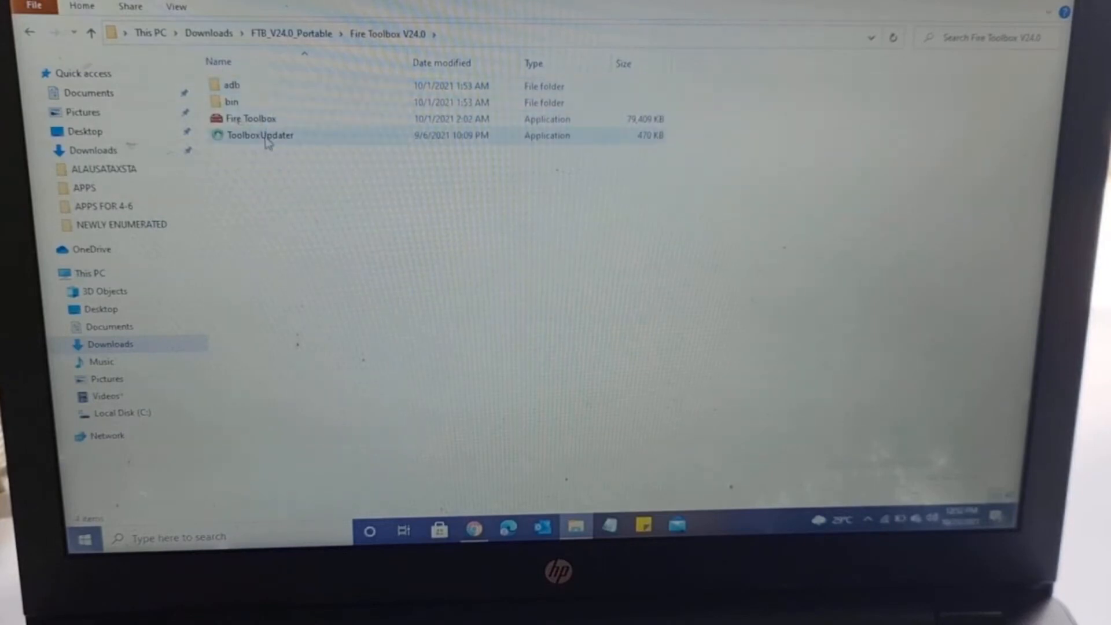
pyautogui.moveTo(249, 118)
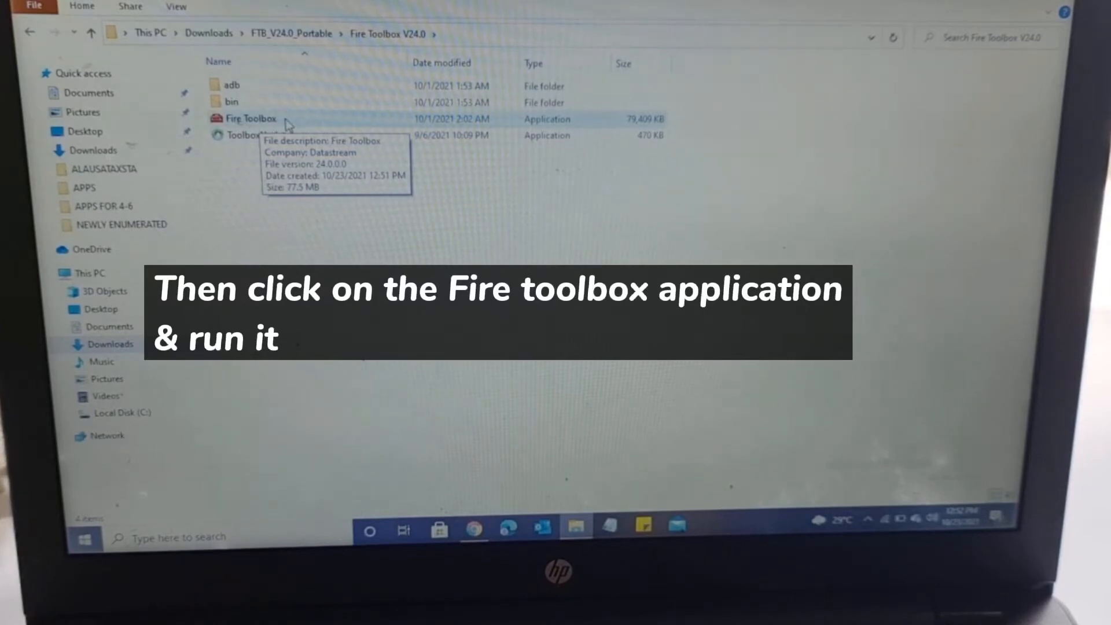
pyautogui.click(250, 118)
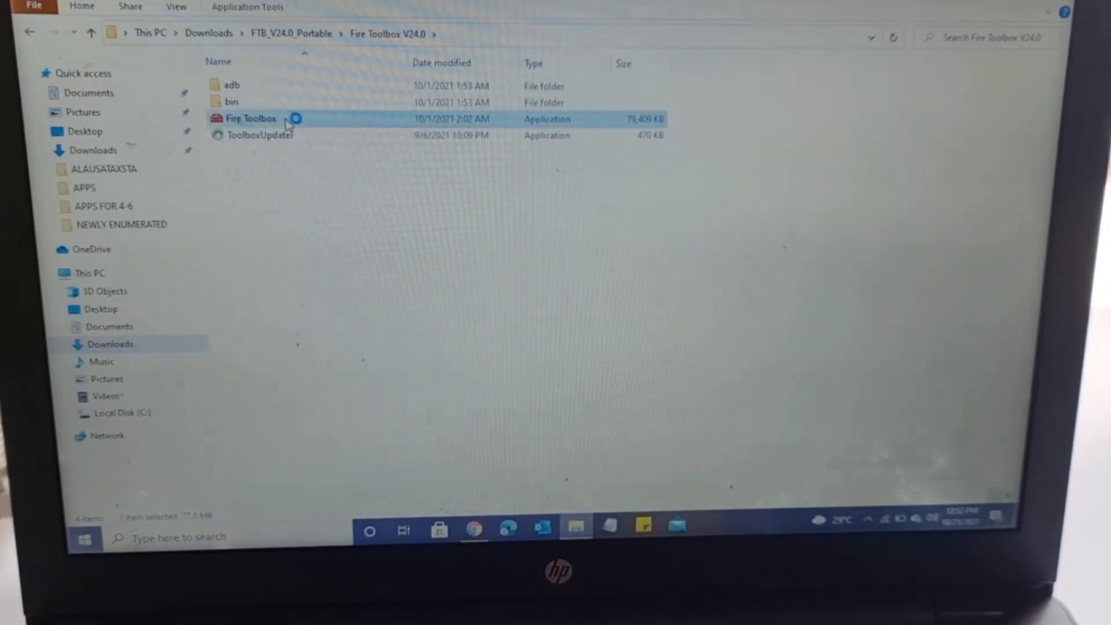
pyautogui.doubleClick(249, 118)
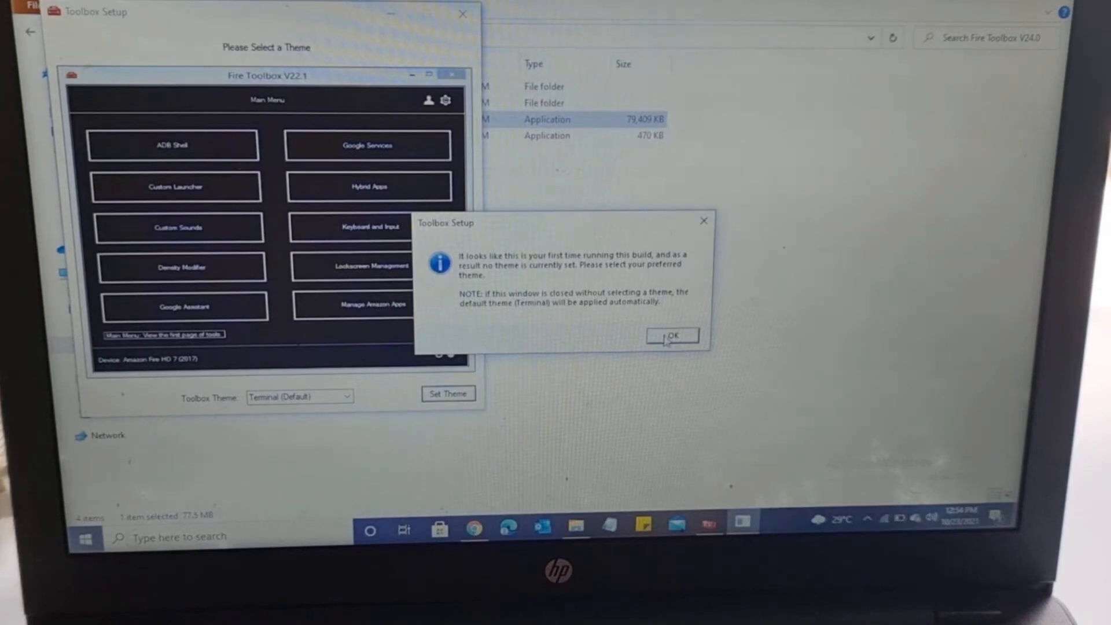
# Step: Pick the Terminal (Default) theme in Toolbox Setup, apply it, and dismiss the confirmation
pyautogui.click(672, 335)
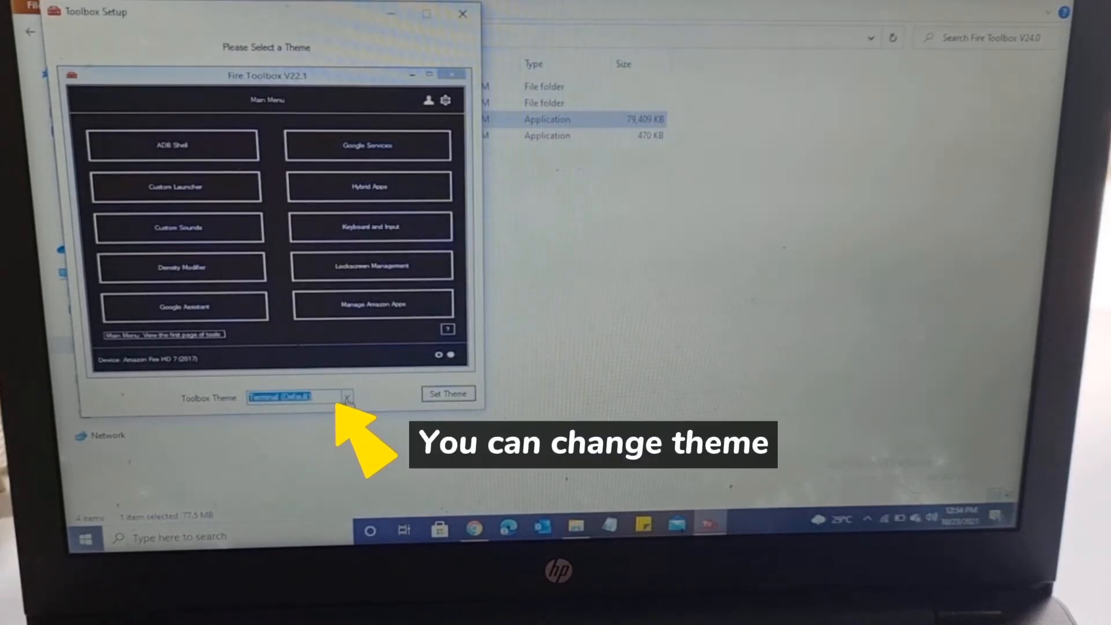
pyautogui.click(347, 396)
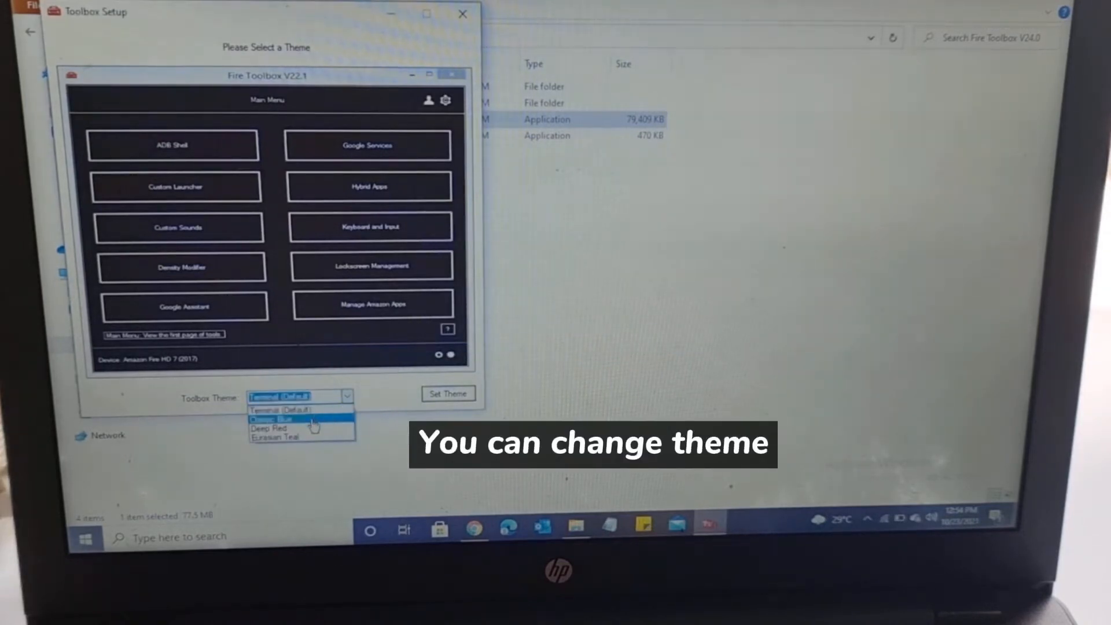
pyautogui.click(282, 419)
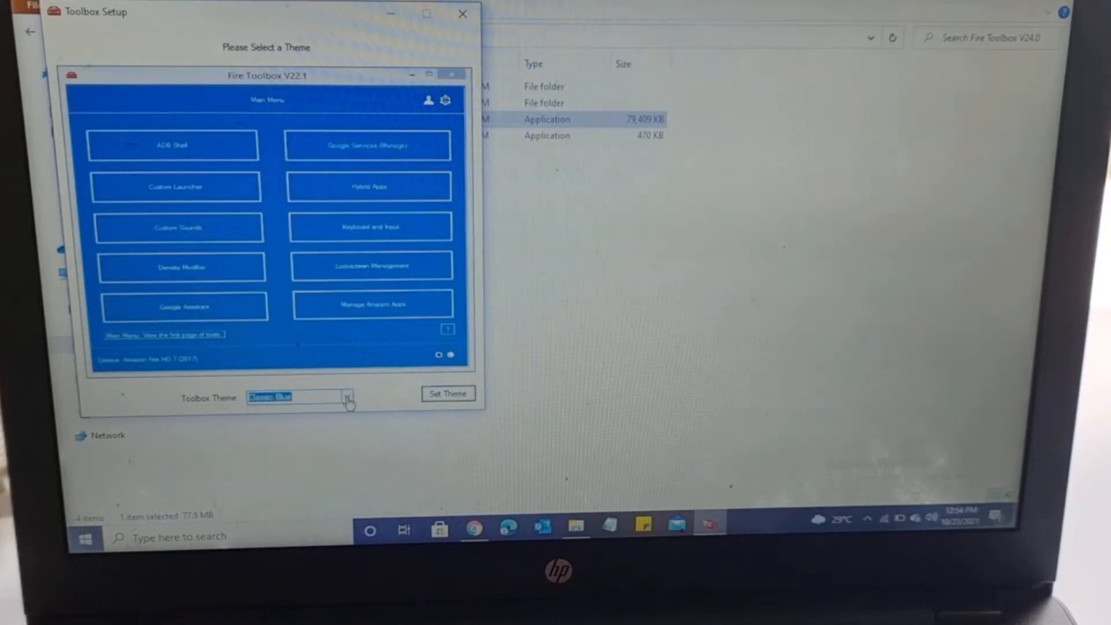
pyautogui.click(346, 397)
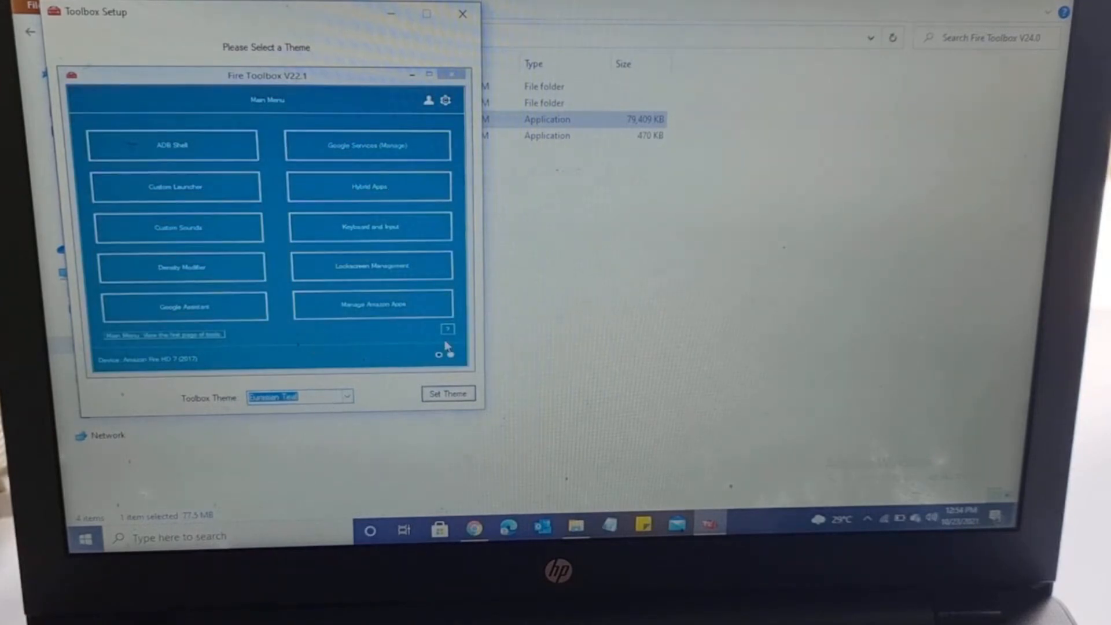
pyautogui.click(346, 397)
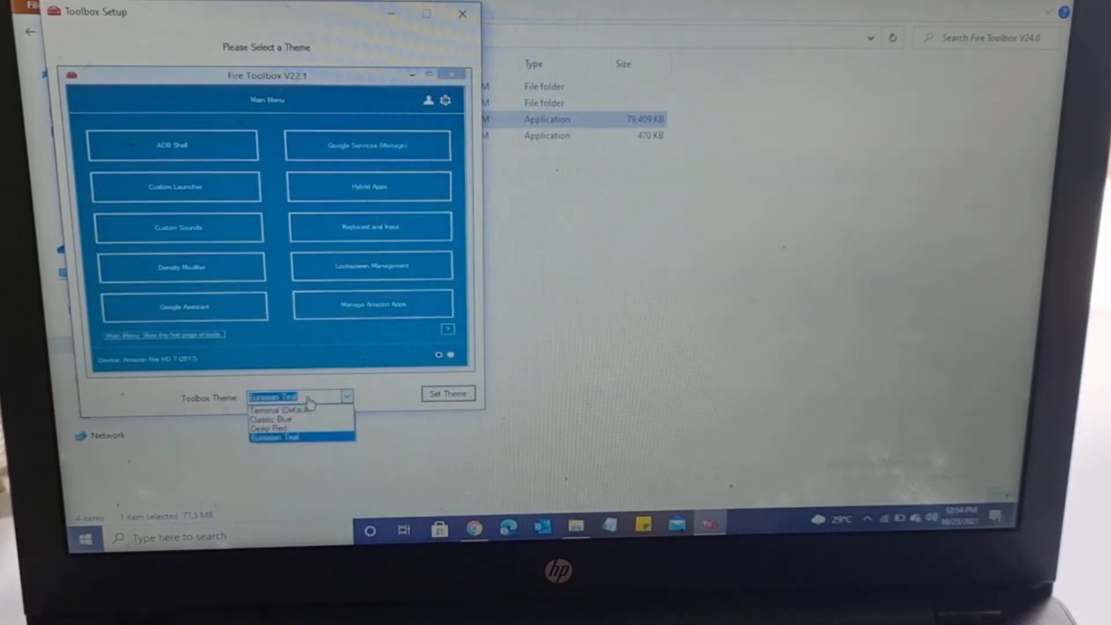
pyautogui.click(277, 411)
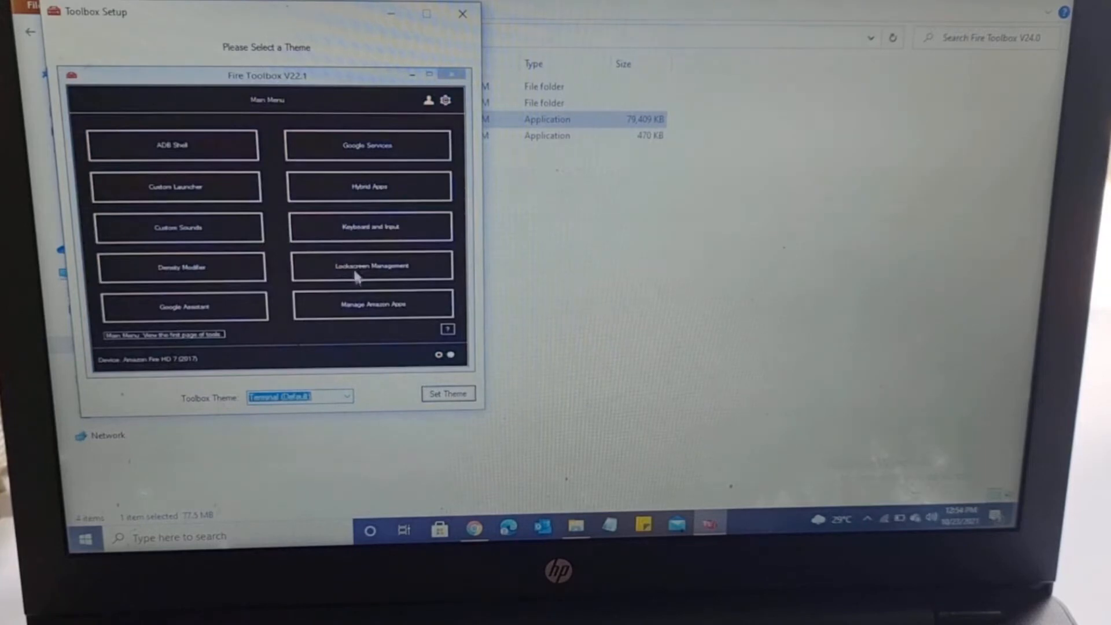
pyautogui.moveTo(366, 345)
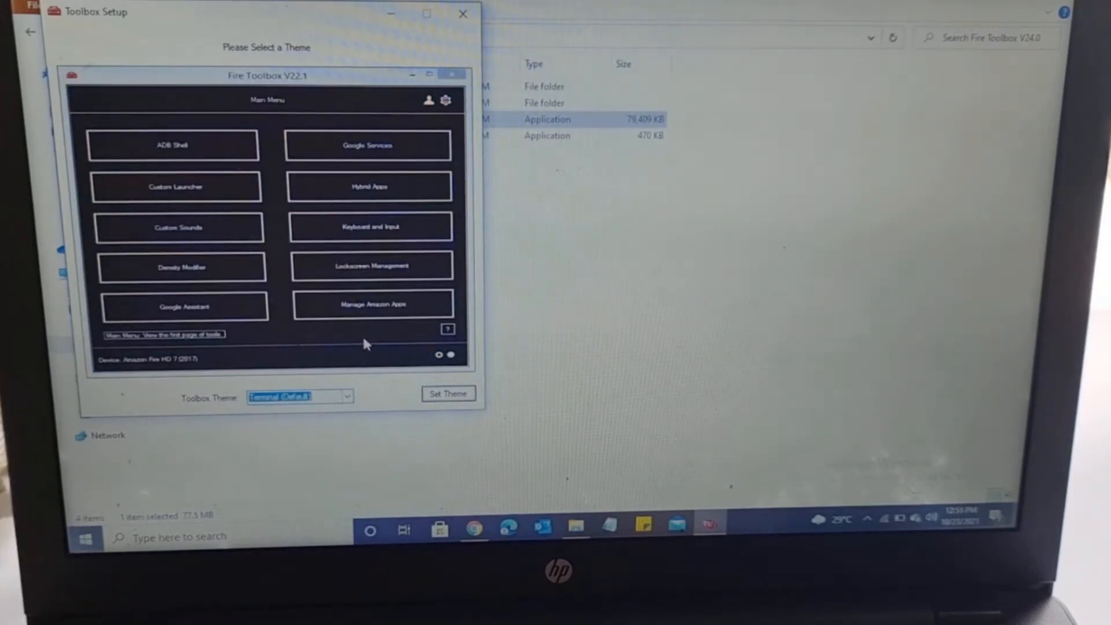
pyautogui.click(447, 394)
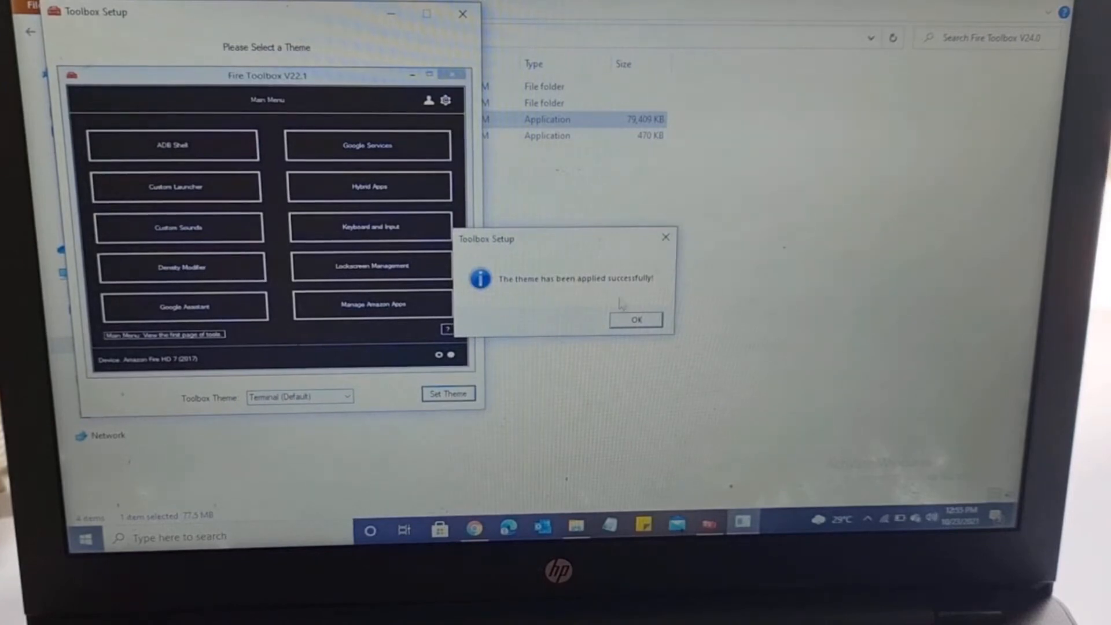
pyautogui.click(635, 320)
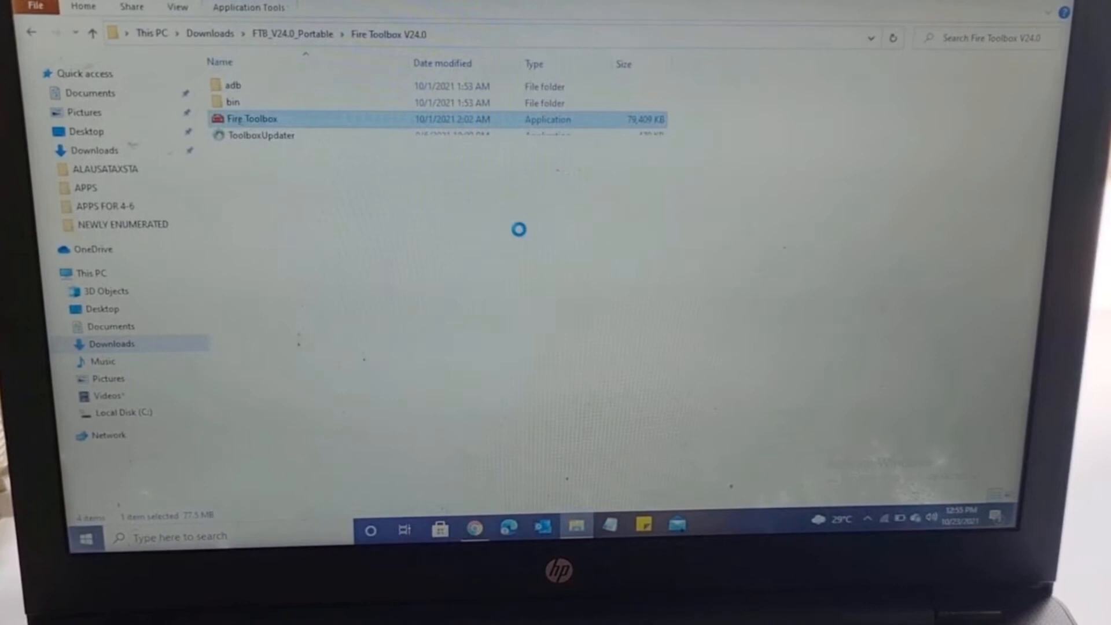
# Step: Relaunch Fire Toolbox from the Fire Toolbox V24.0 folder
pyautogui.doubleClick(253, 118)
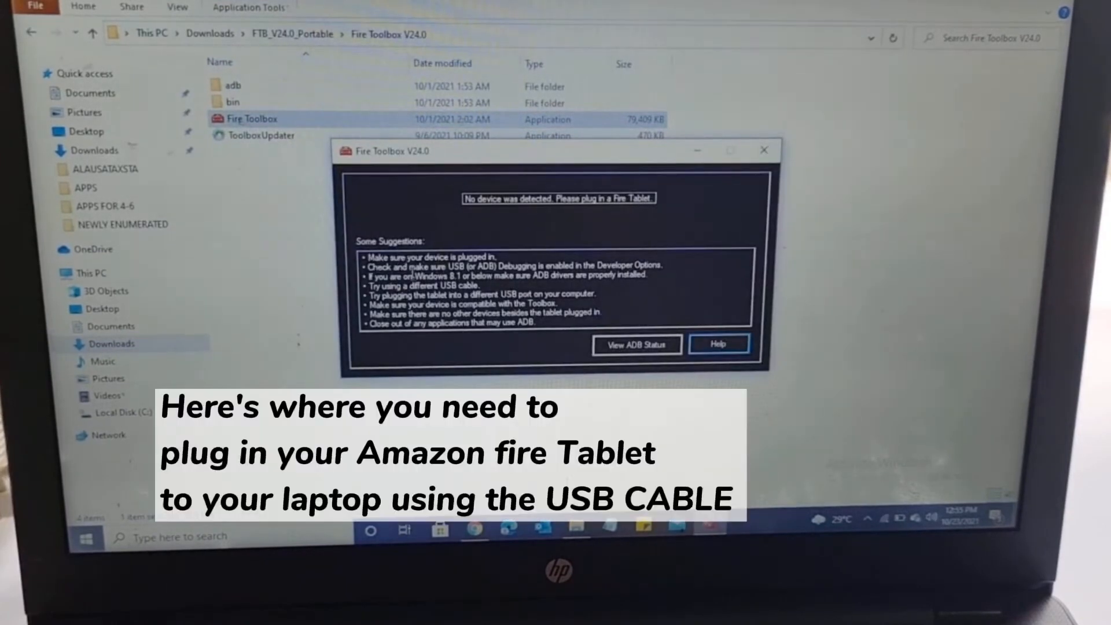
pyautogui.moveTo(559, 209)
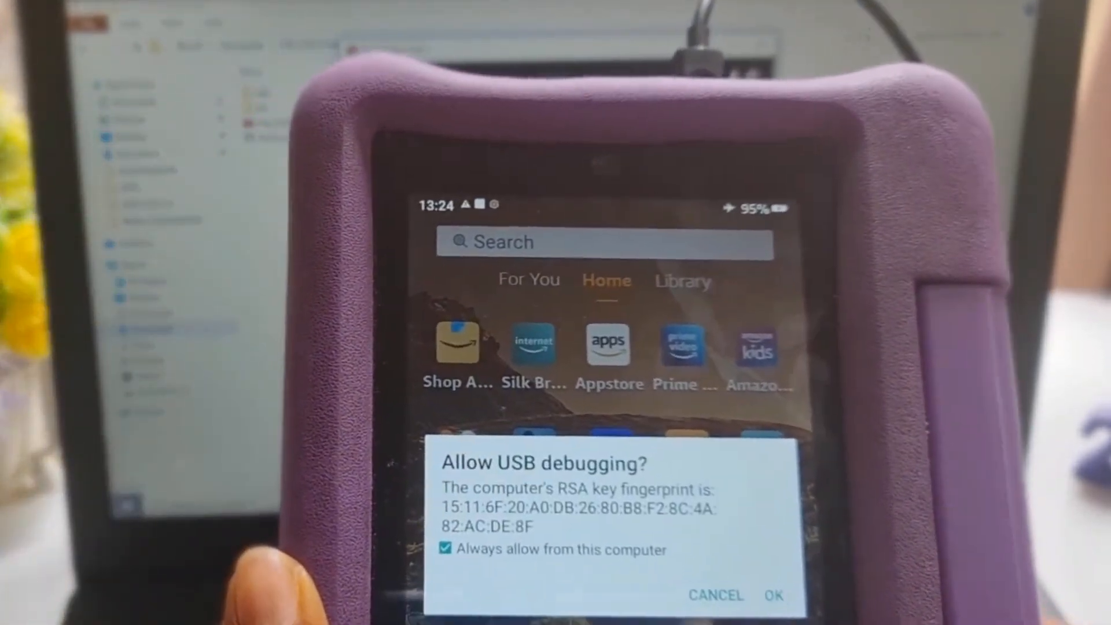
# Step: Accept 'Allow USB debugging?' with 'Always allow from this computer' checked
pyautogui.click(773, 596)
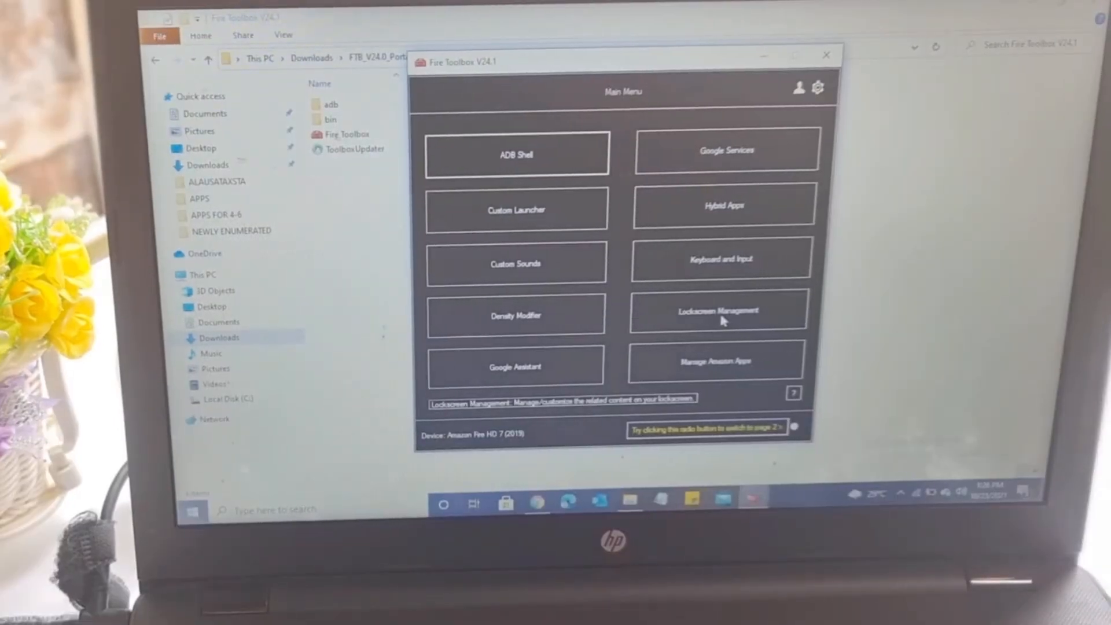
pyautogui.moveTo(701, 366)
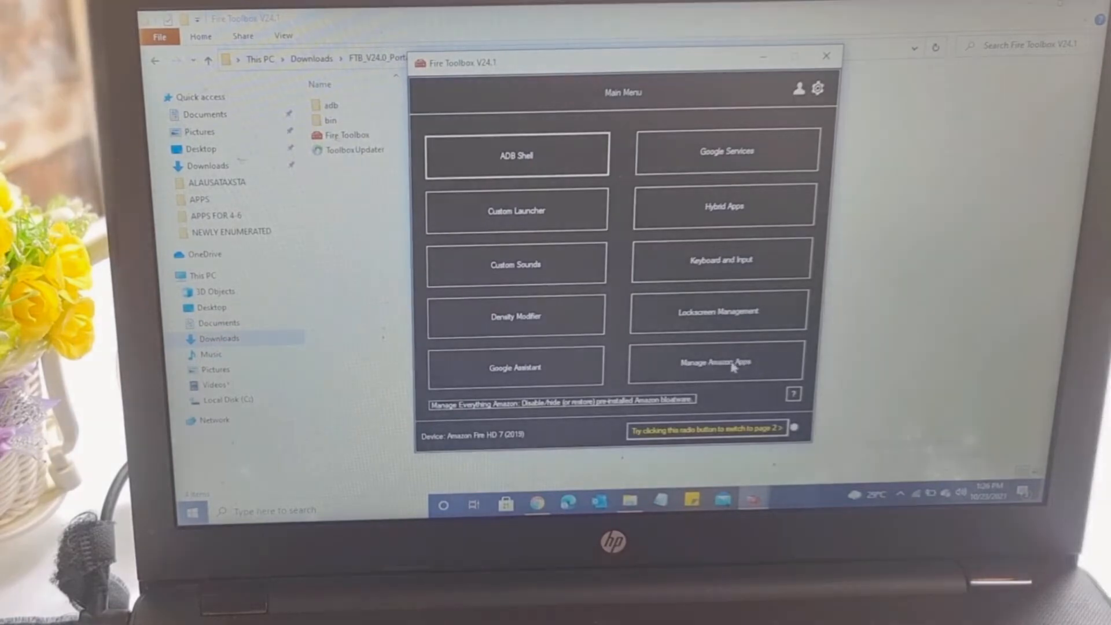
pyautogui.moveTo(713, 317)
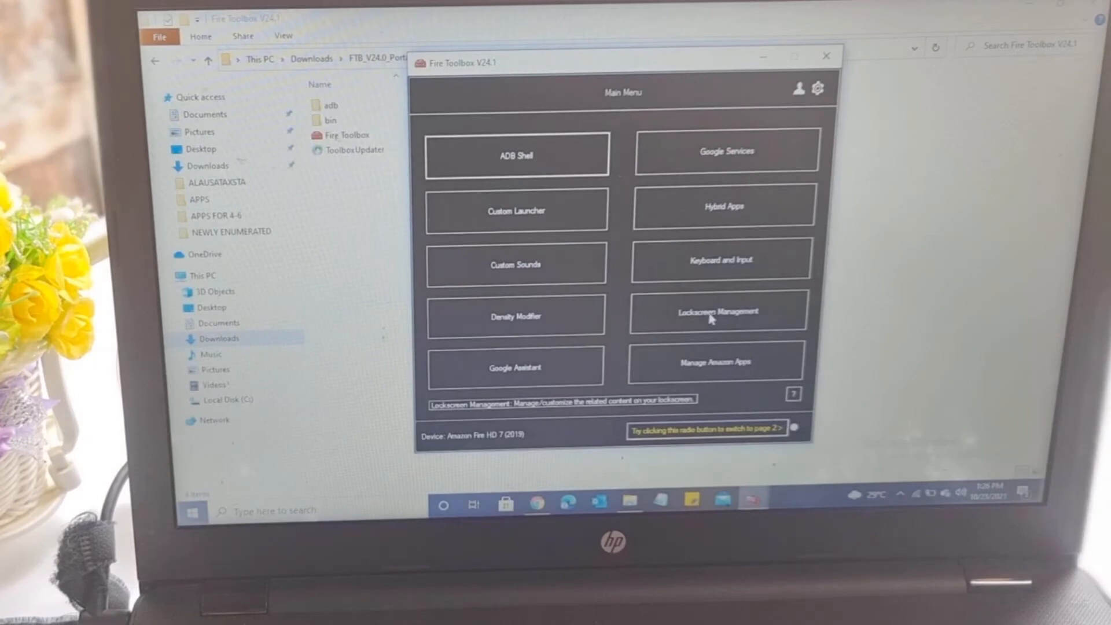
pyautogui.moveTo(716, 316)
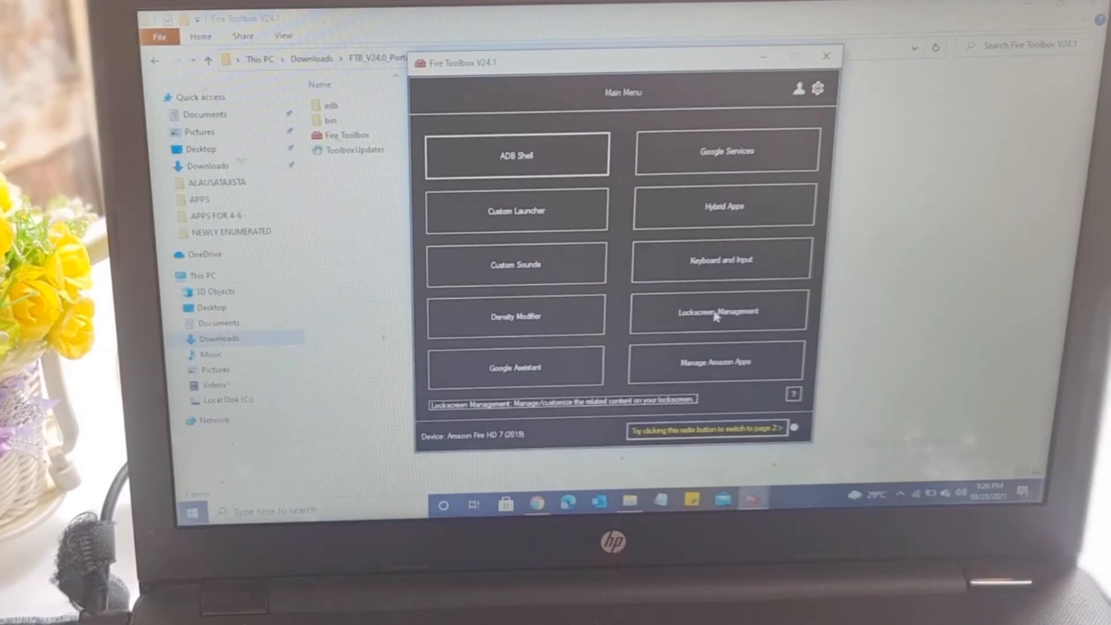
pyautogui.moveTo(722, 264)
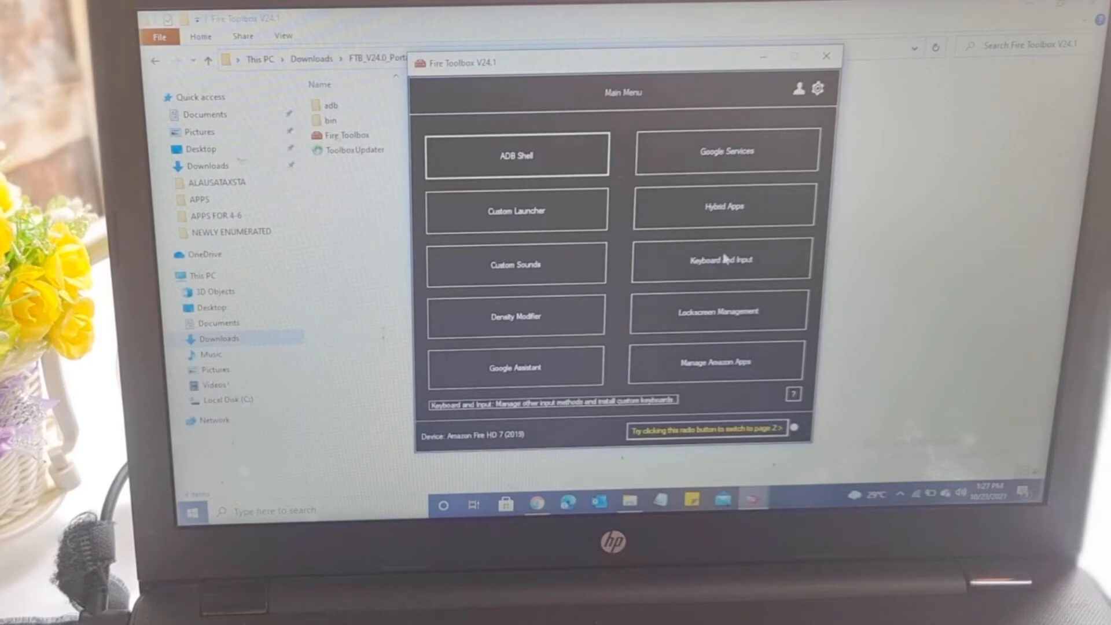
# Step: Run the Google Services tool, then acknowledge the sign-in advice and Amazon app update warning
pyautogui.click(726, 151)
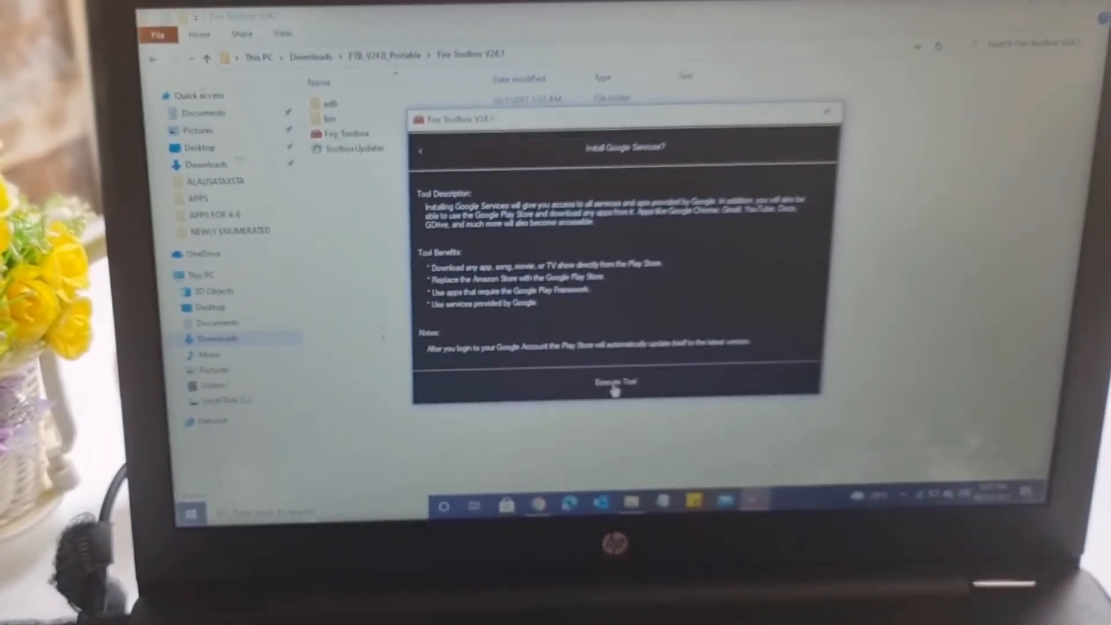
pyautogui.click(614, 382)
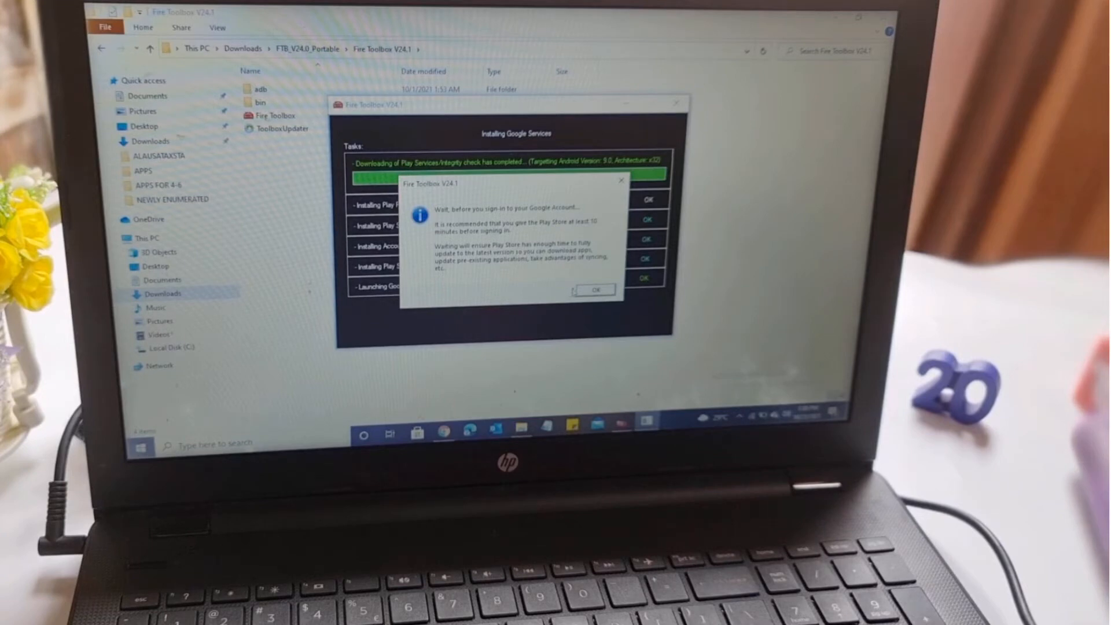
pyautogui.click(595, 290)
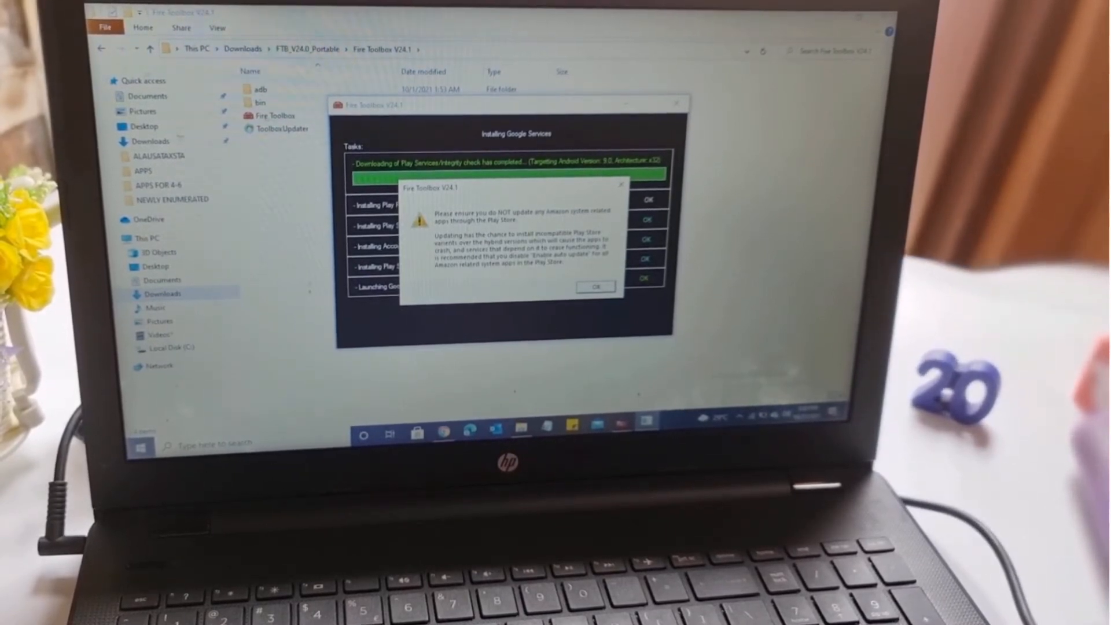
pyautogui.click(595, 287)
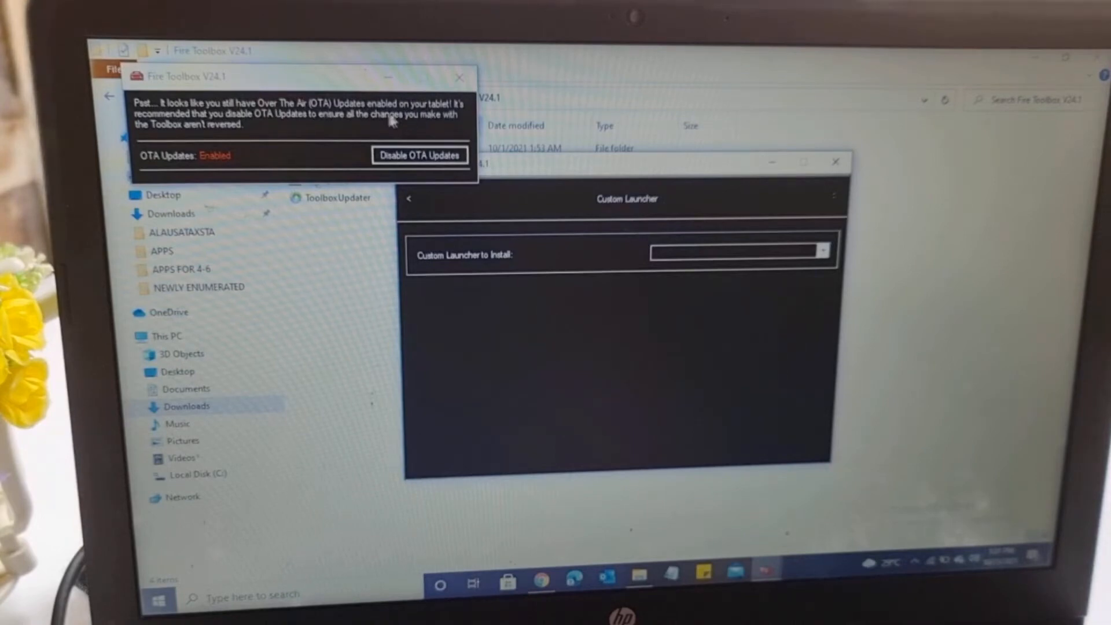
pyautogui.moveTo(418, 120)
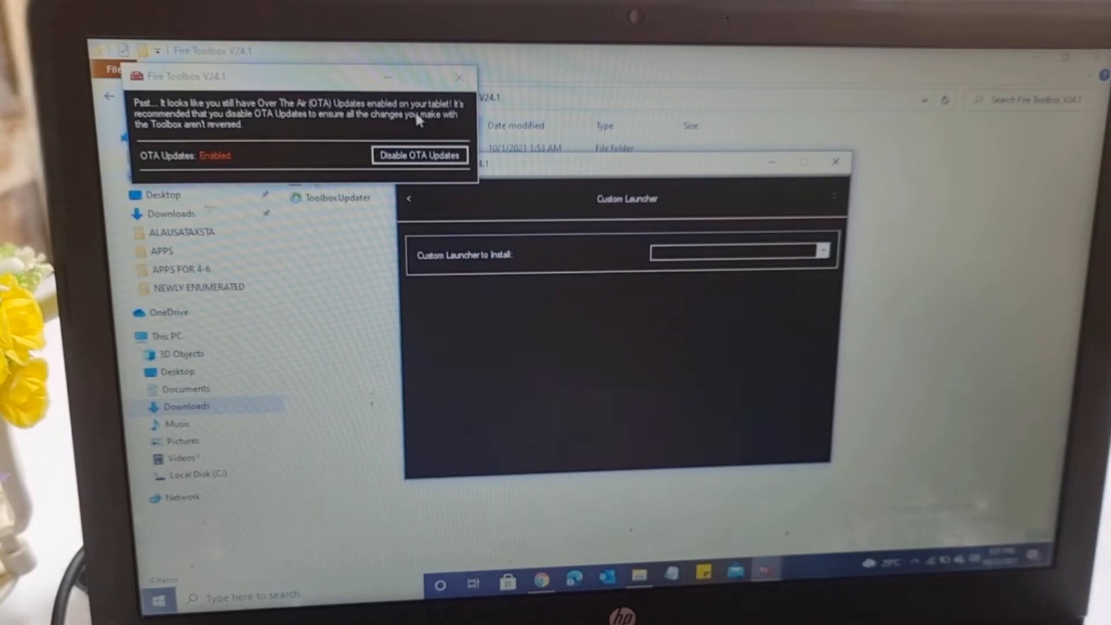
pyautogui.moveTo(408, 163)
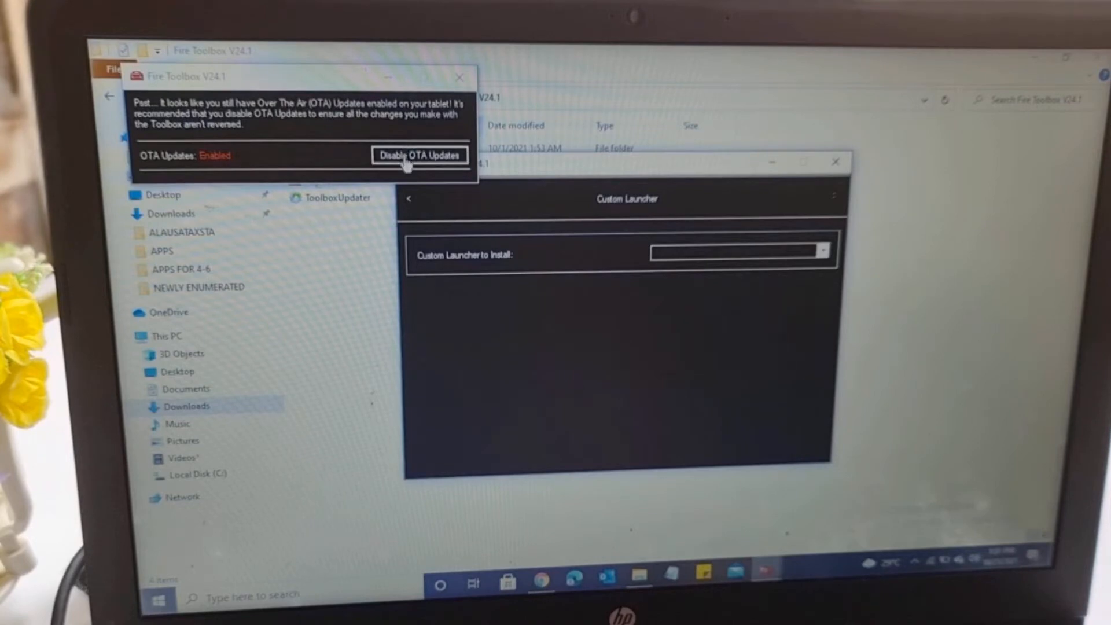
# Step: Disable OTA updates and install Nova Launcher with widgets enabled
pyautogui.click(419, 155)
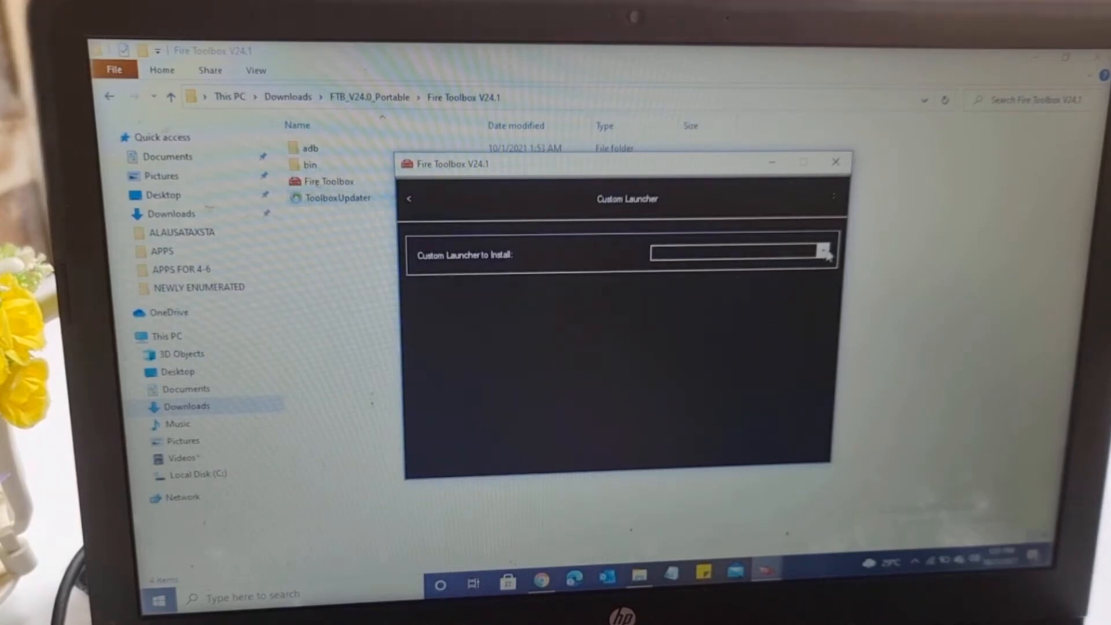
pyautogui.click(821, 252)
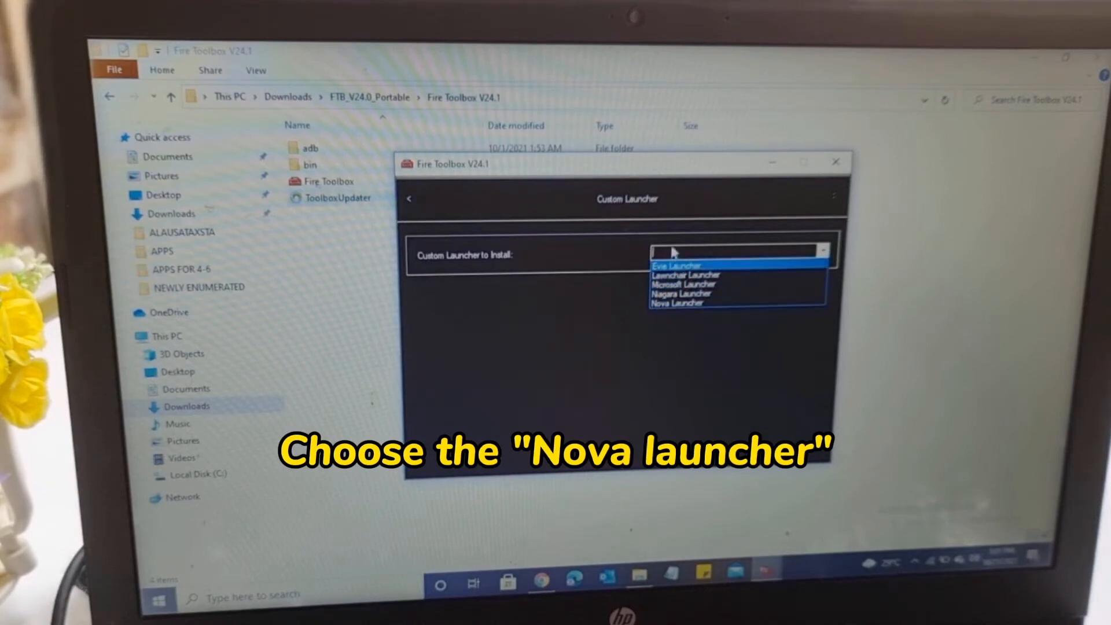
pyautogui.moveTo(667, 303)
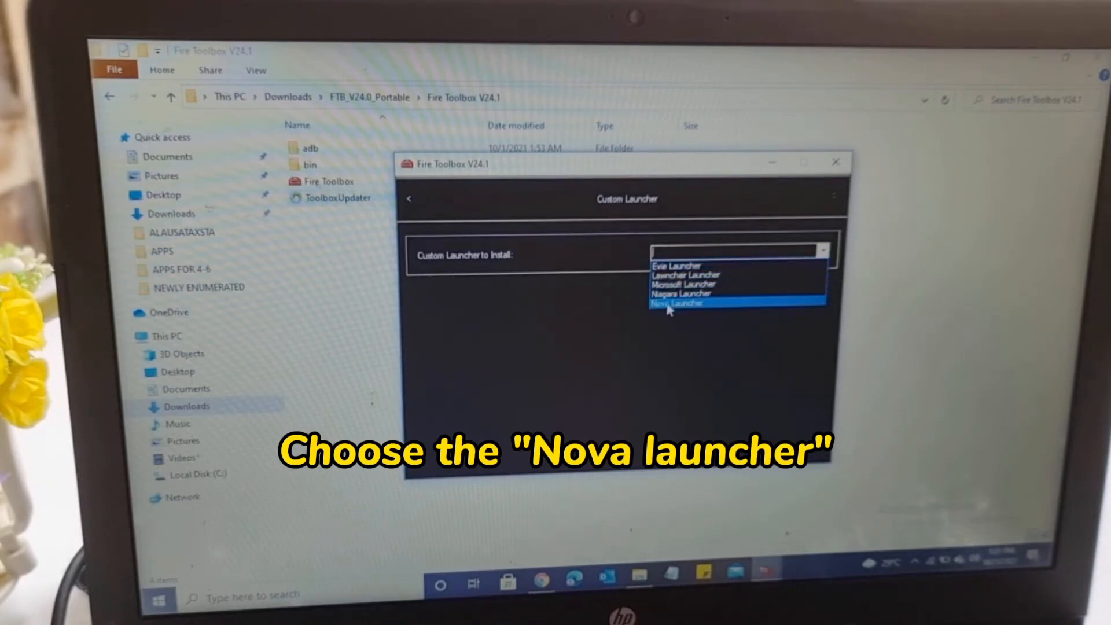
pyautogui.click(681, 303)
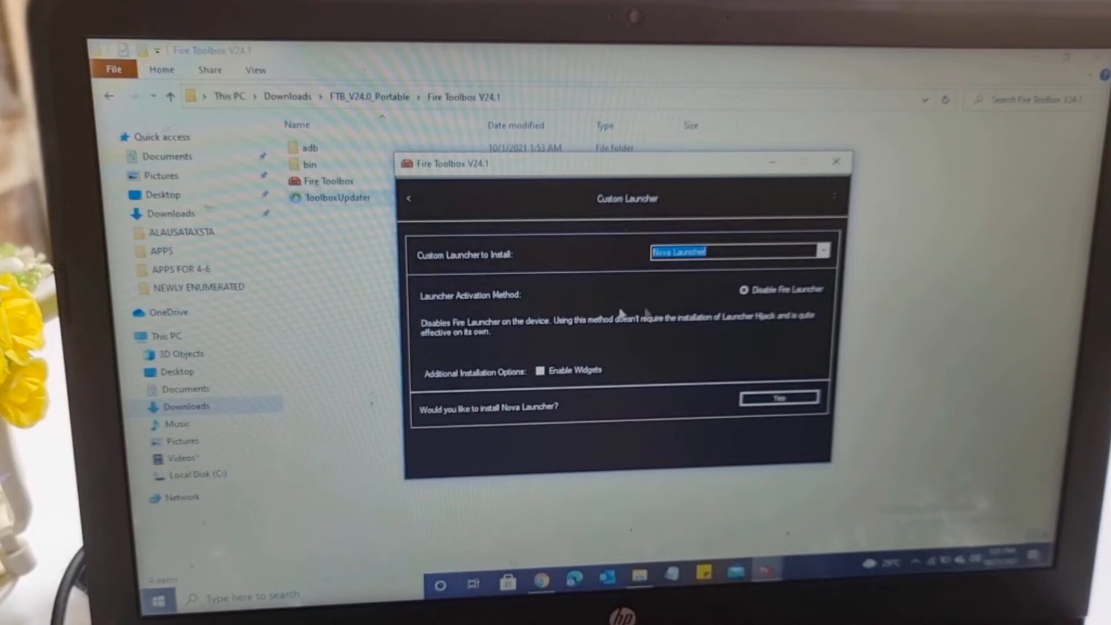
pyautogui.moveTo(482, 305)
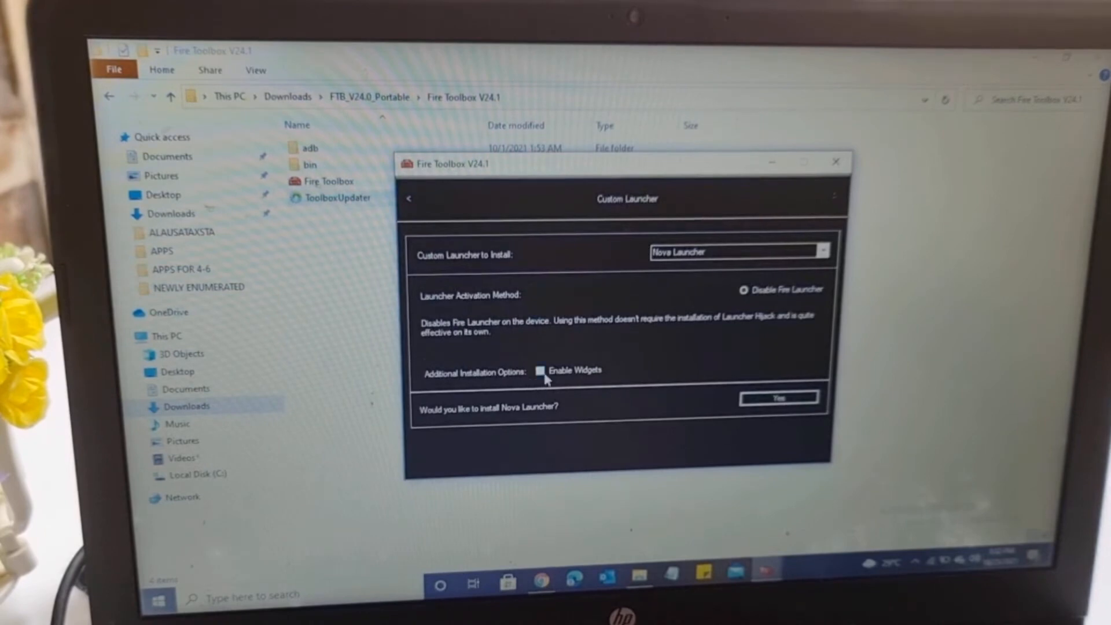
pyautogui.click(540, 370)
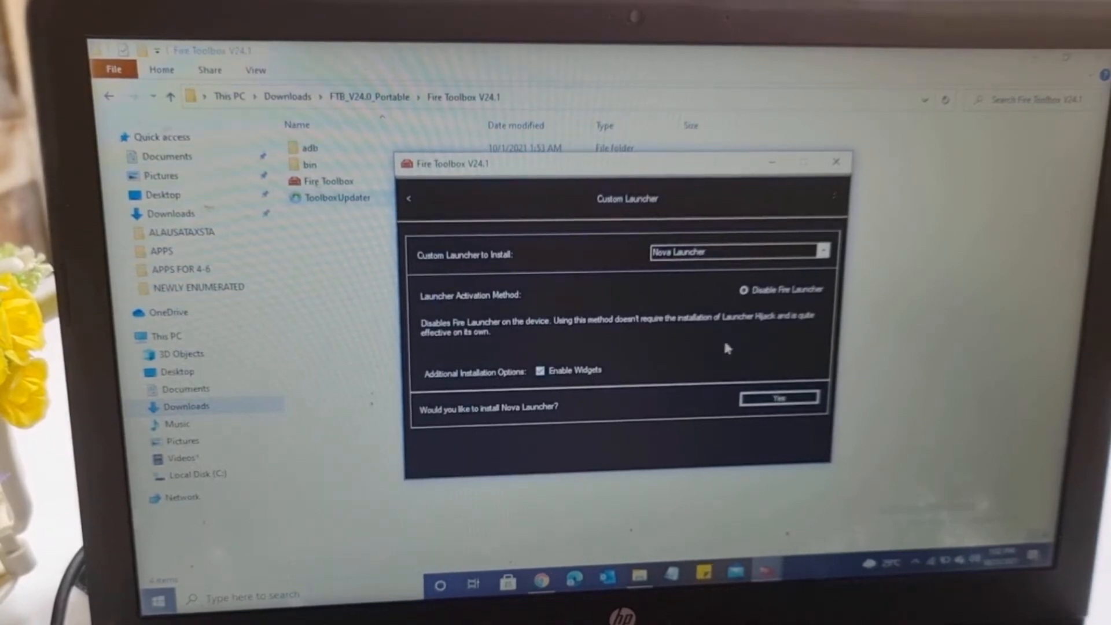
pyautogui.moveTo(744, 361)
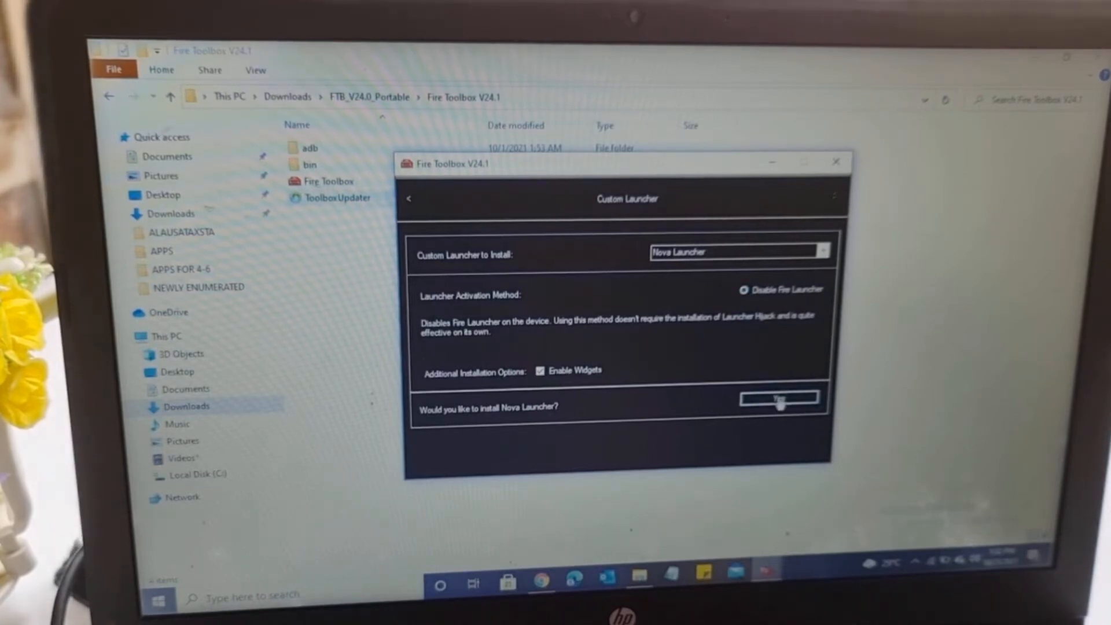
pyautogui.click(779, 398)
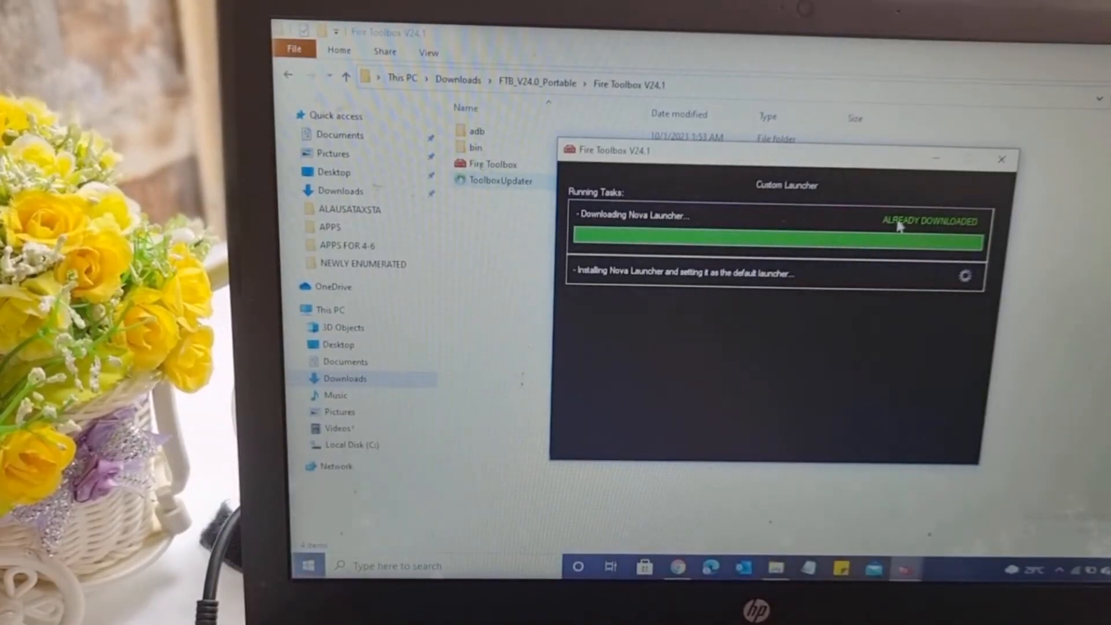
pyautogui.moveTo(822, 184)
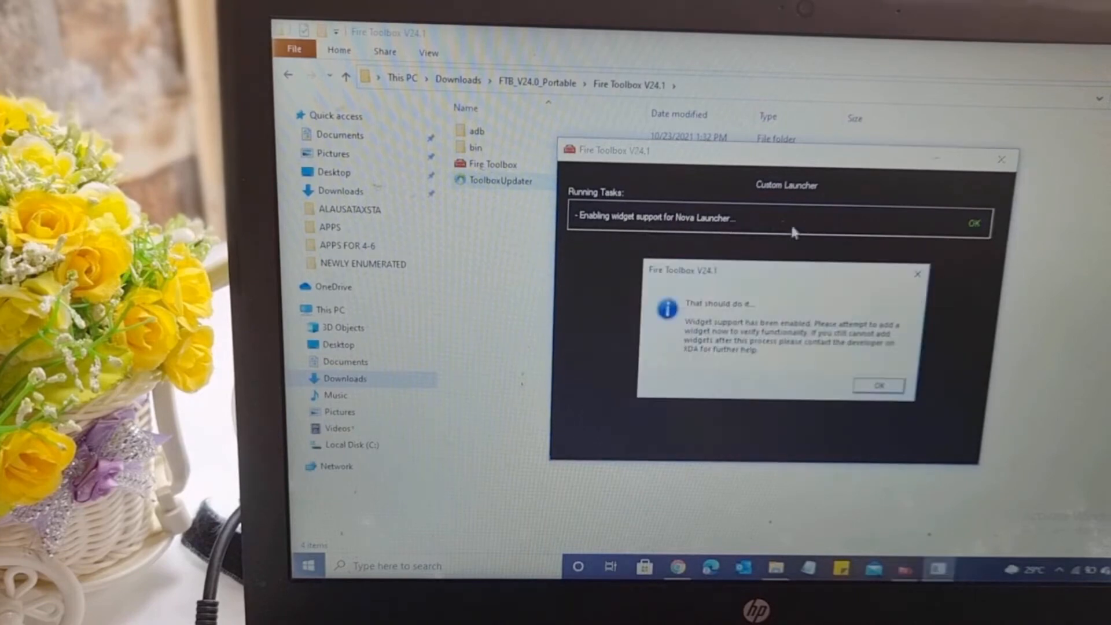
pyautogui.moveTo(951, 379)
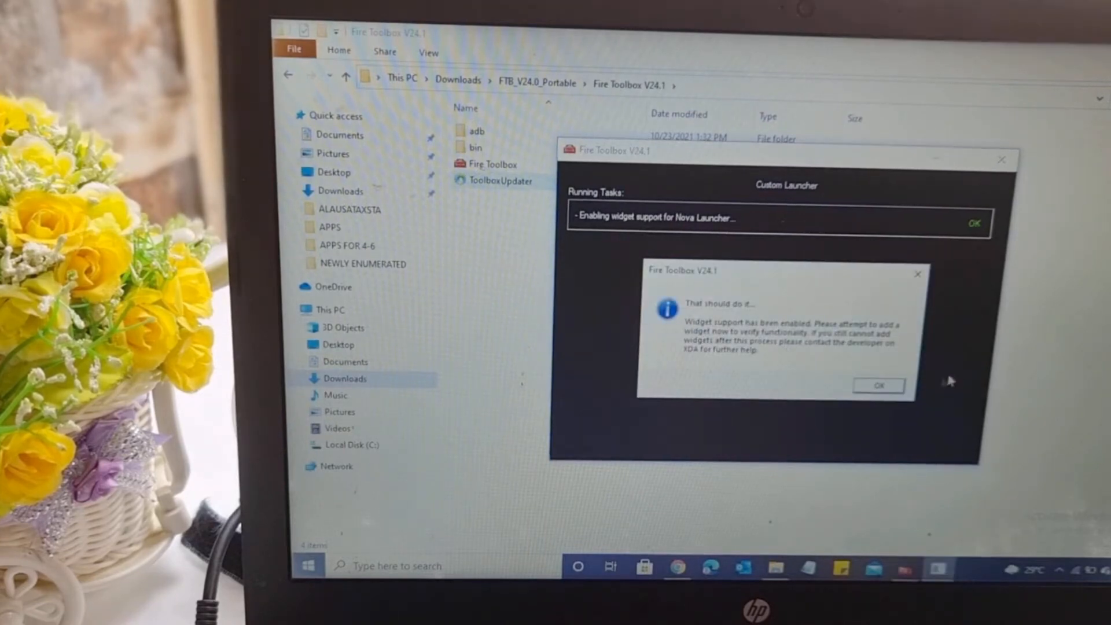
# Step: Dismiss the Nova widget-support confirmation and land on the Main Menu
pyautogui.click(878, 385)
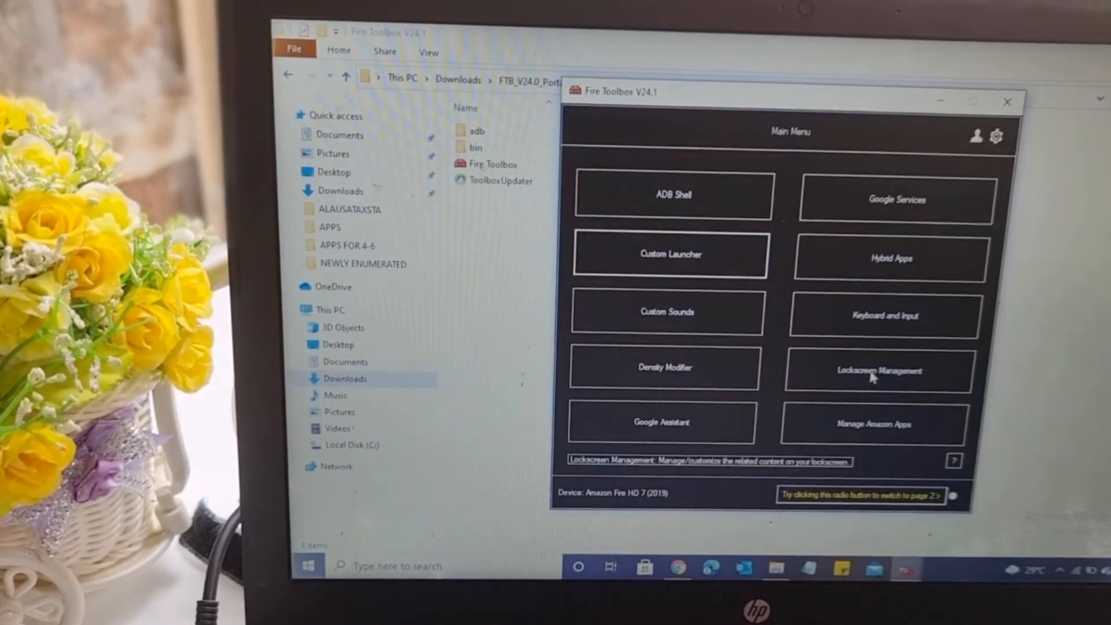
# Step: Run 'Remove Lockscreen Ads' from Lockscreen Management, accepting the warning and success dialogs
pyautogui.click(881, 370)
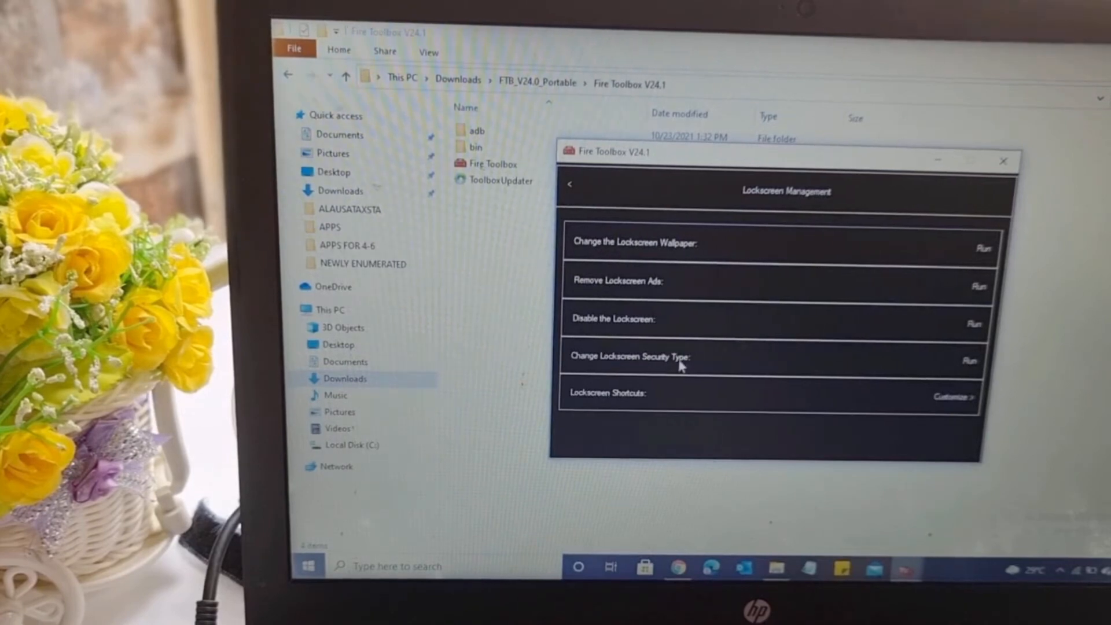
pyautogui.moveTo(622, 301)
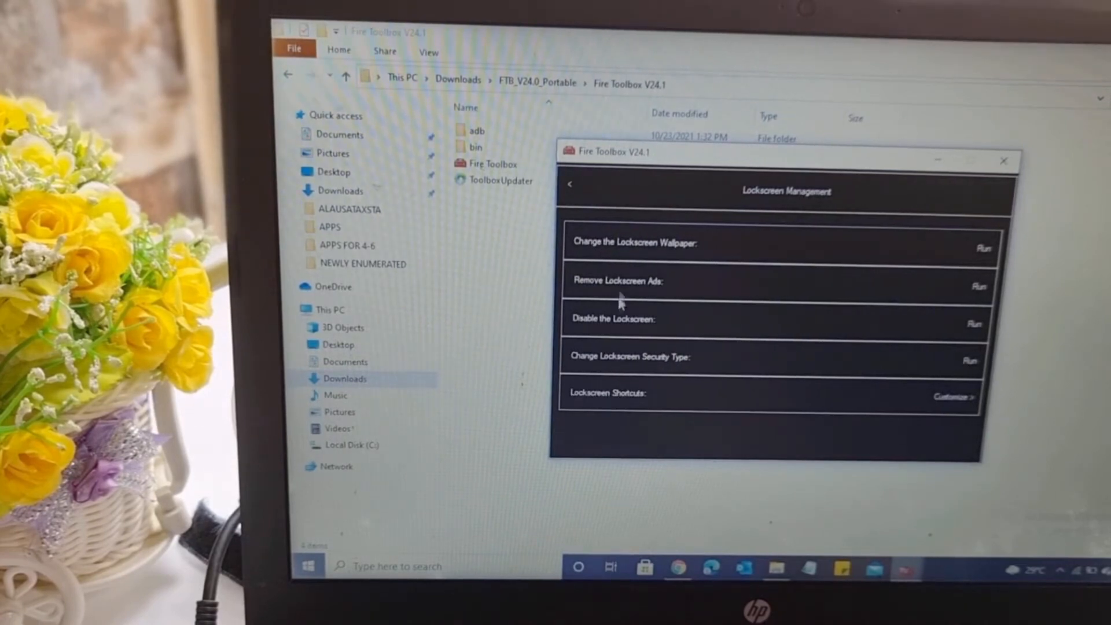
pyautogui.moveTo(601, 298)
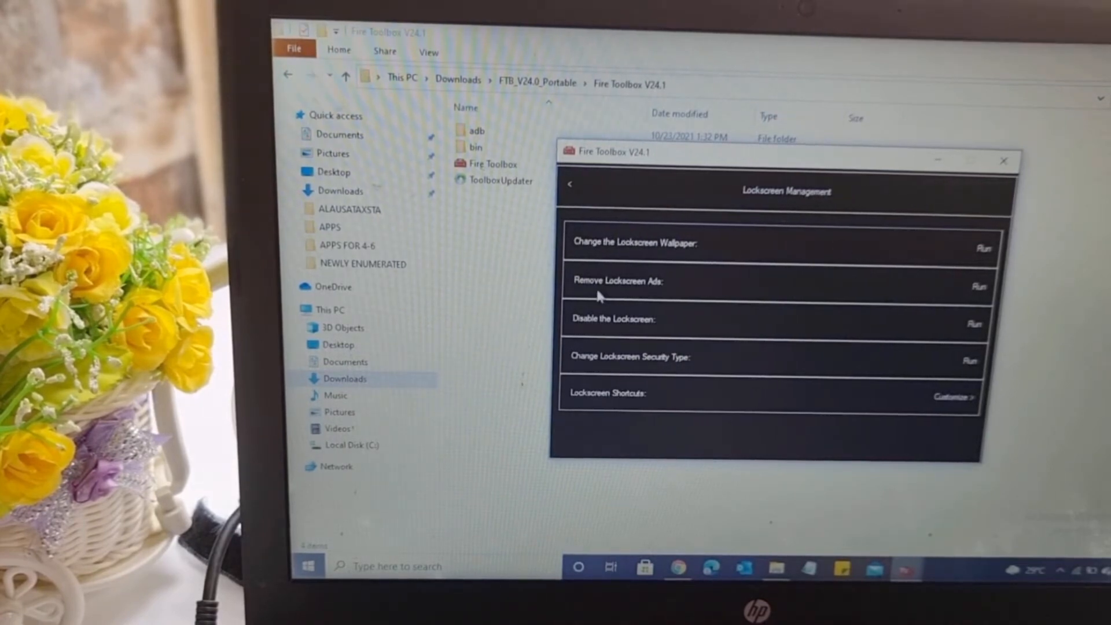
pyautogui.moveTo(761, 334)
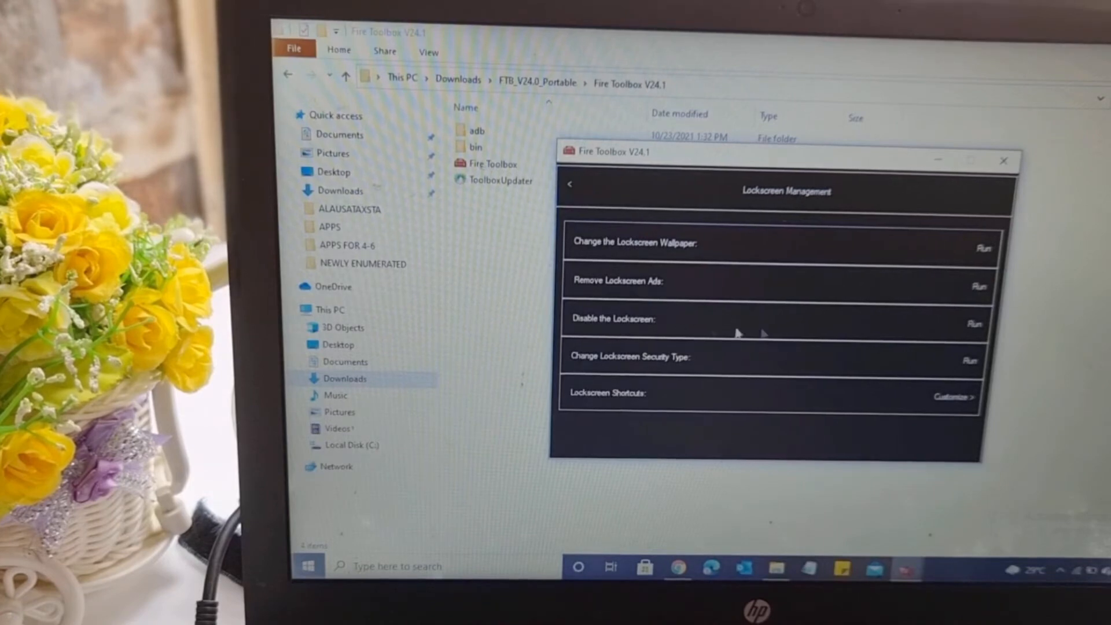
pyautogui.moveTo(947, 364)
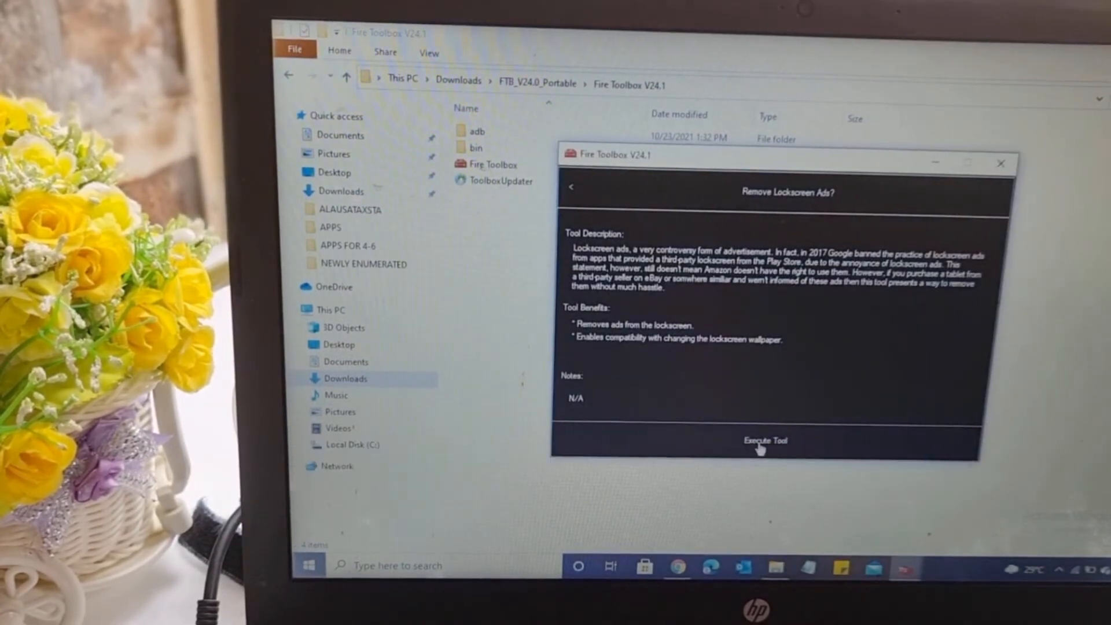
pyautogui.click(763, 440)
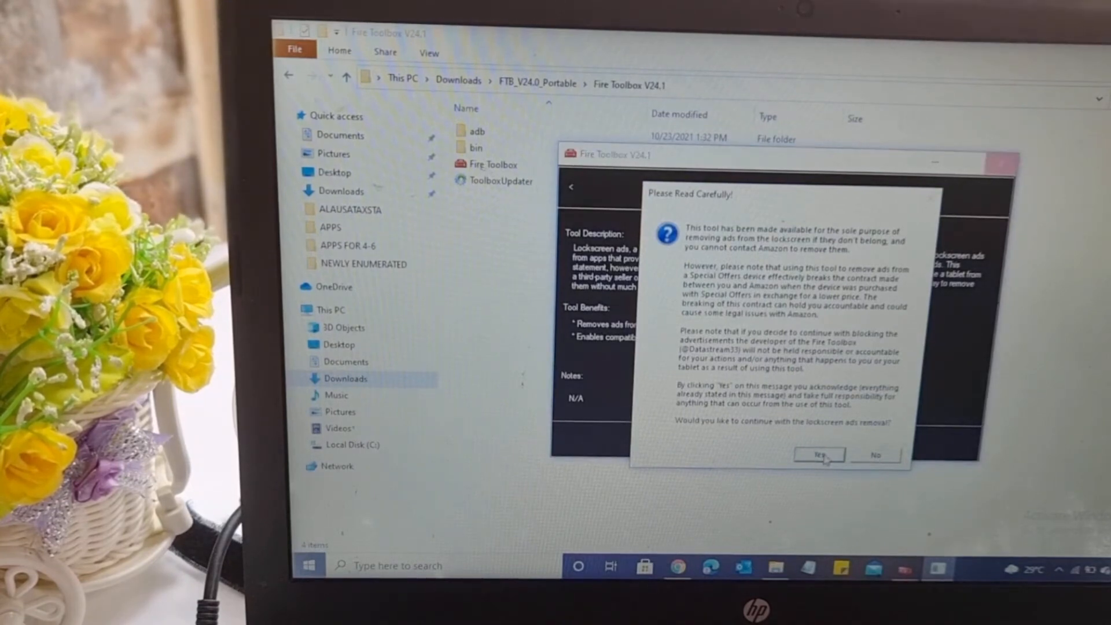
pyautogui.click(819, 454)
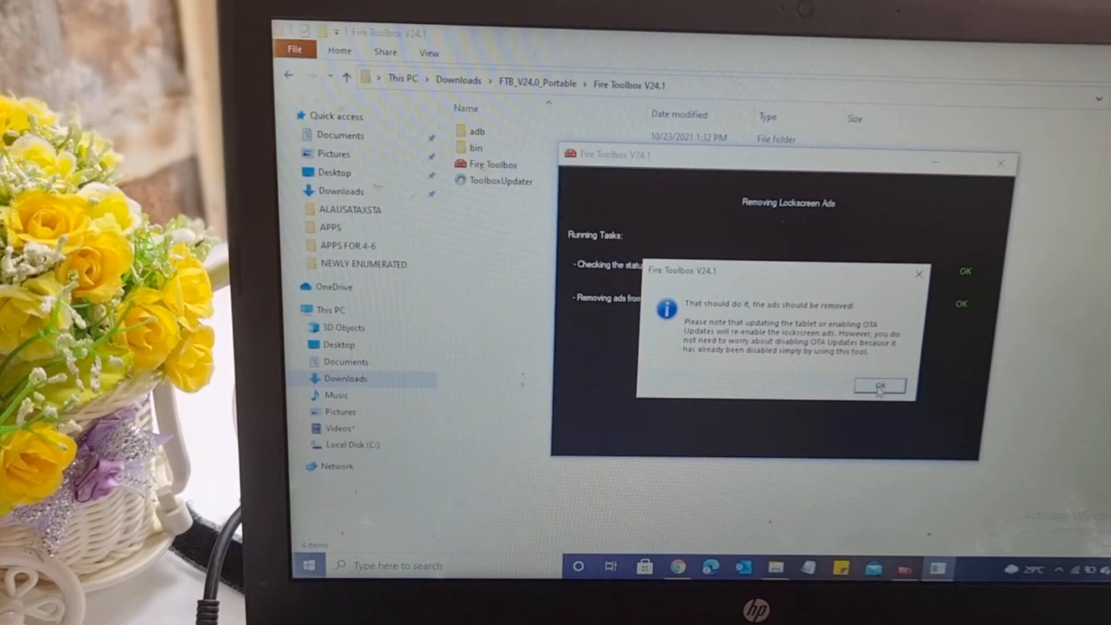
pyautogui.click(879, 386)
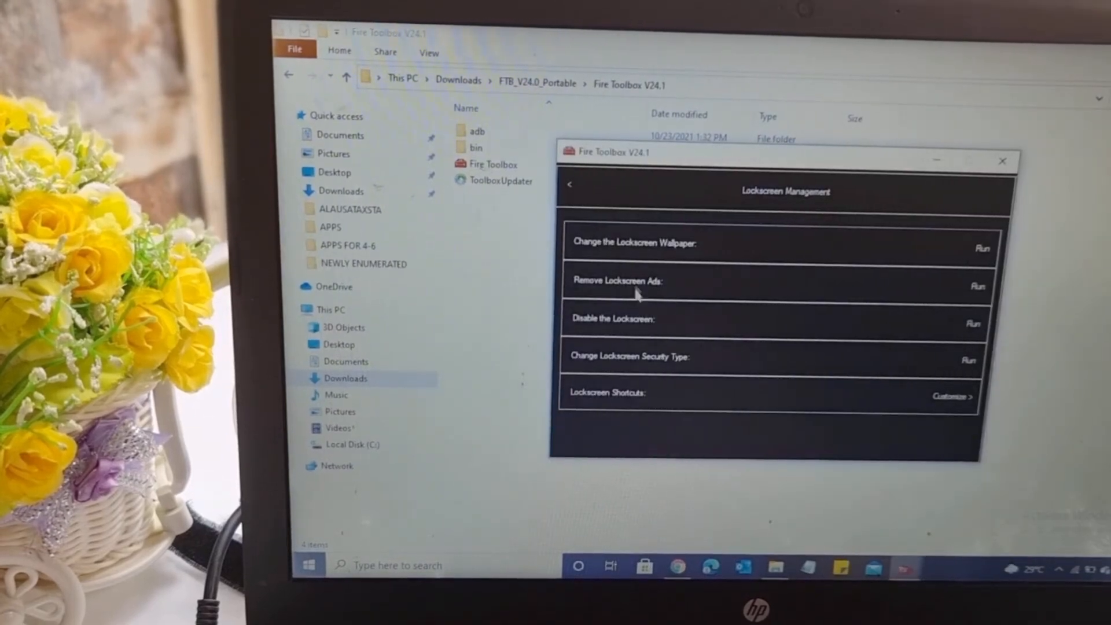
pyautogui.moveTo(900, 220)
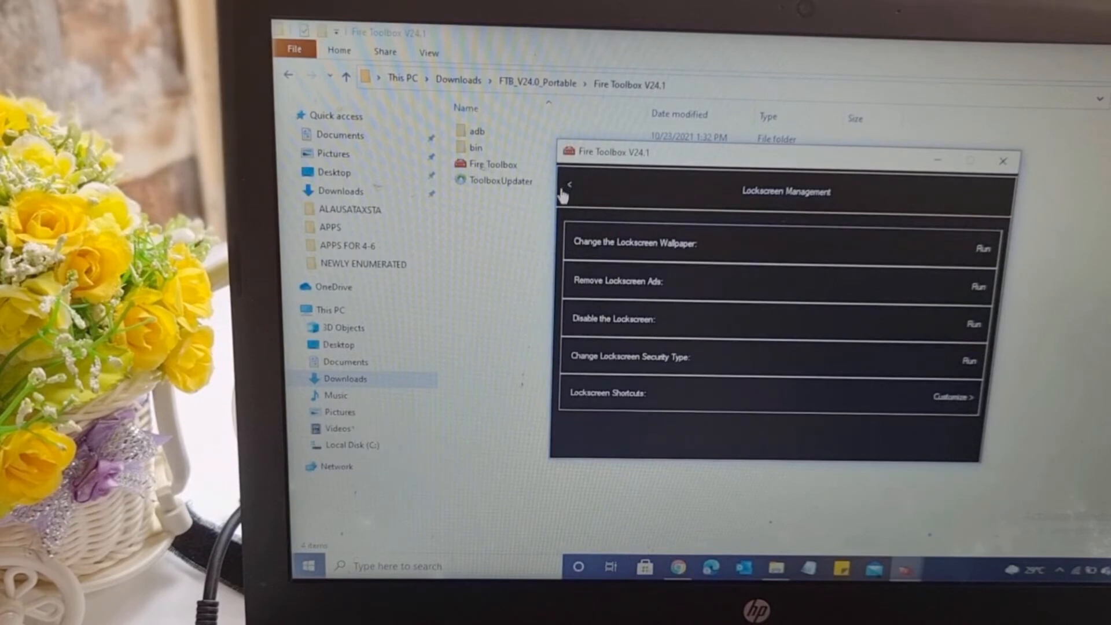
# Step: Disable Amazon apps using the Standard Debloat (Recommended) preset in Manage Amazon Apps
pyautogui.click(569, 185)
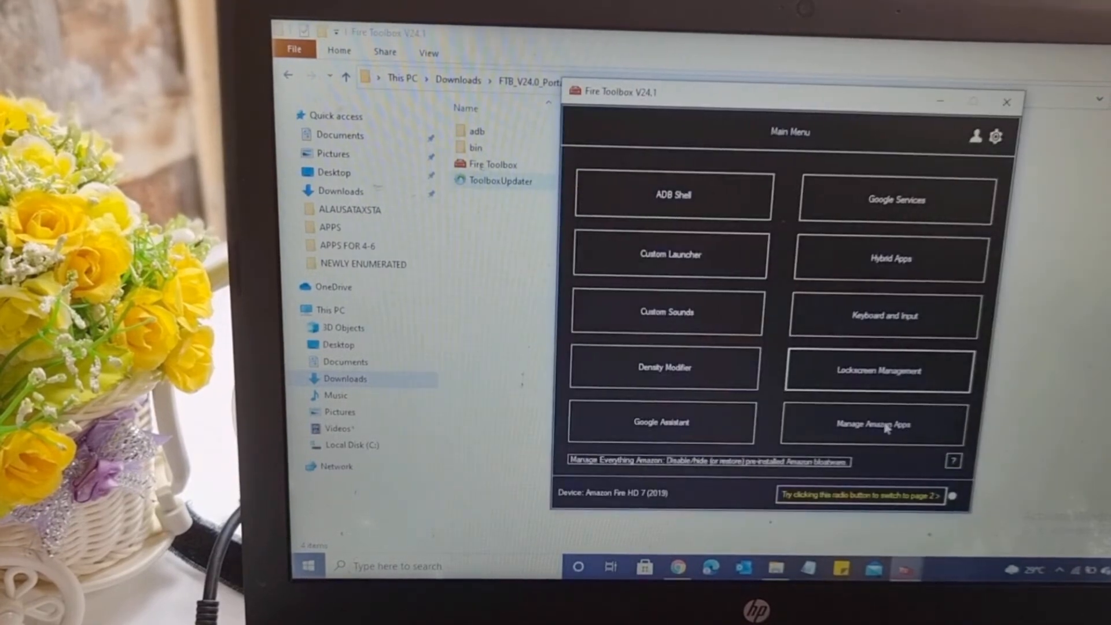
pyautogui.click(874, 423)
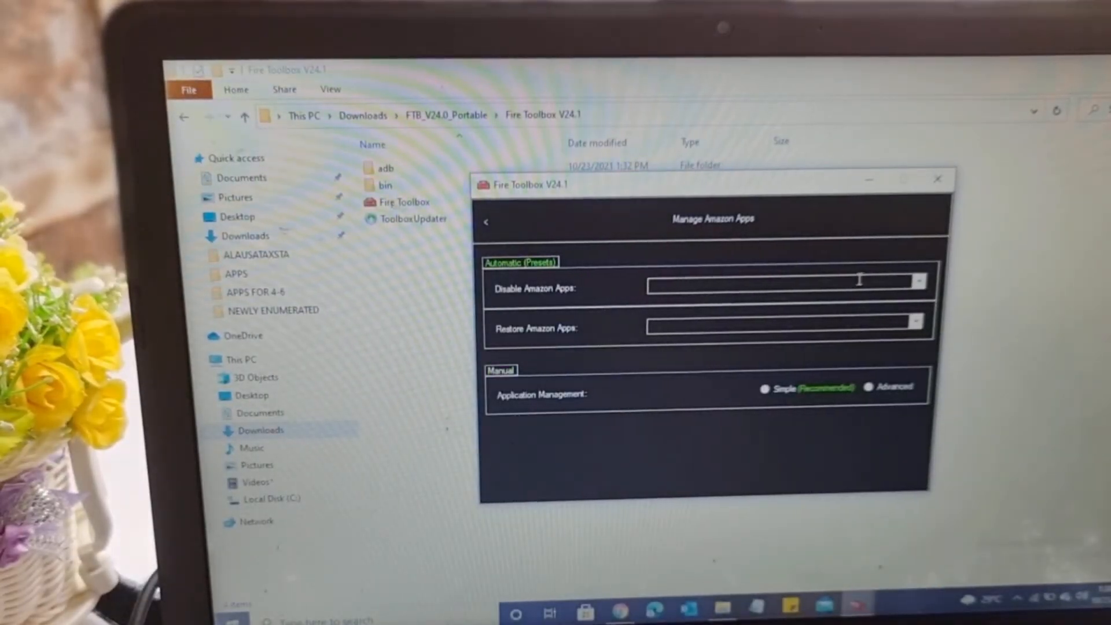
pyautogui.click(918, 287)
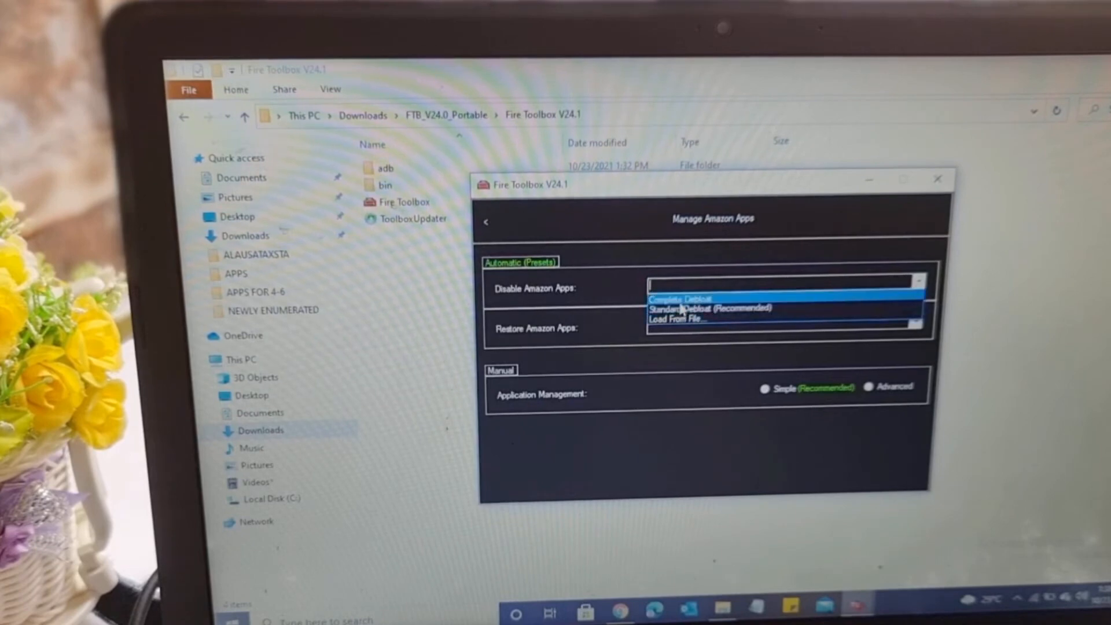
pyautogui.moveTo(694, 320)
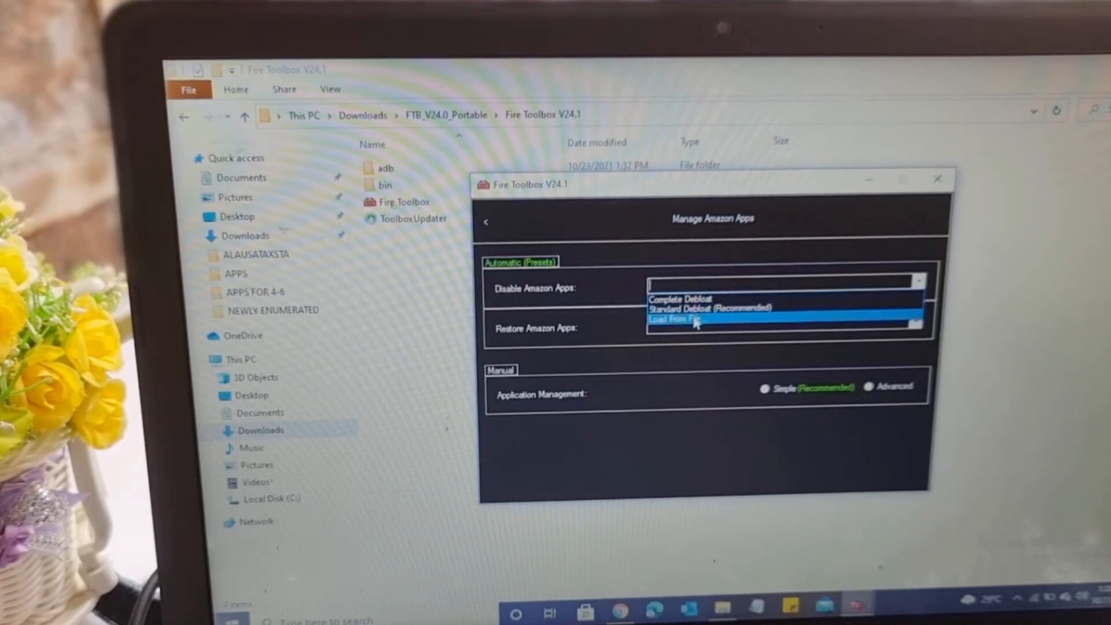
pyautogui.click(710, 309)
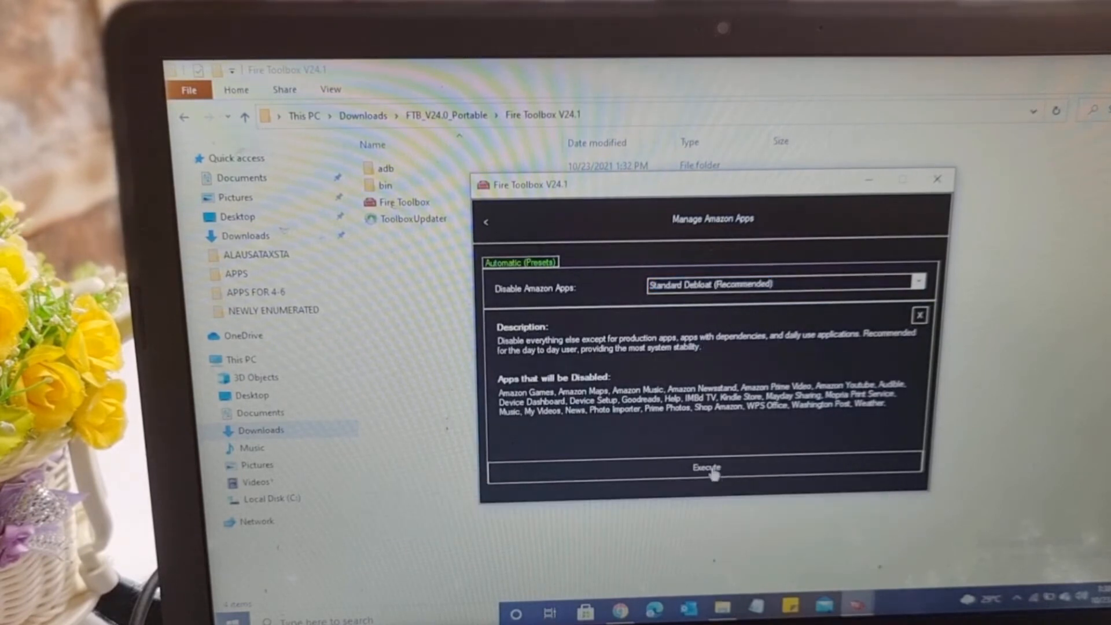
pyautogui.click(707, 467)
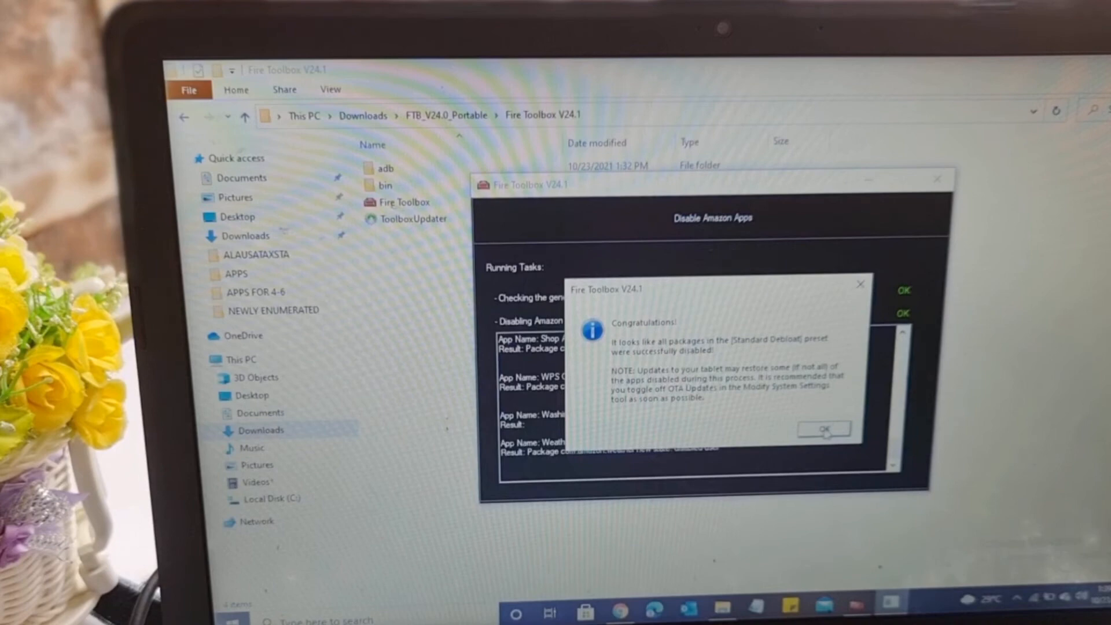
pyautogui.click(824, 428)
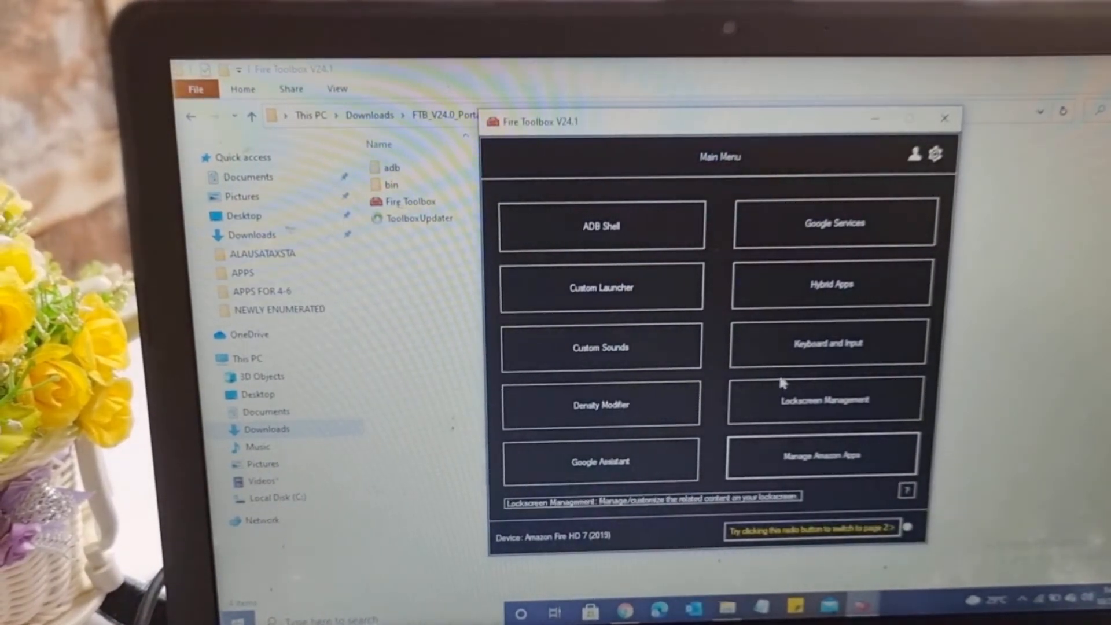
pyautogui.moveTo(602, 287)
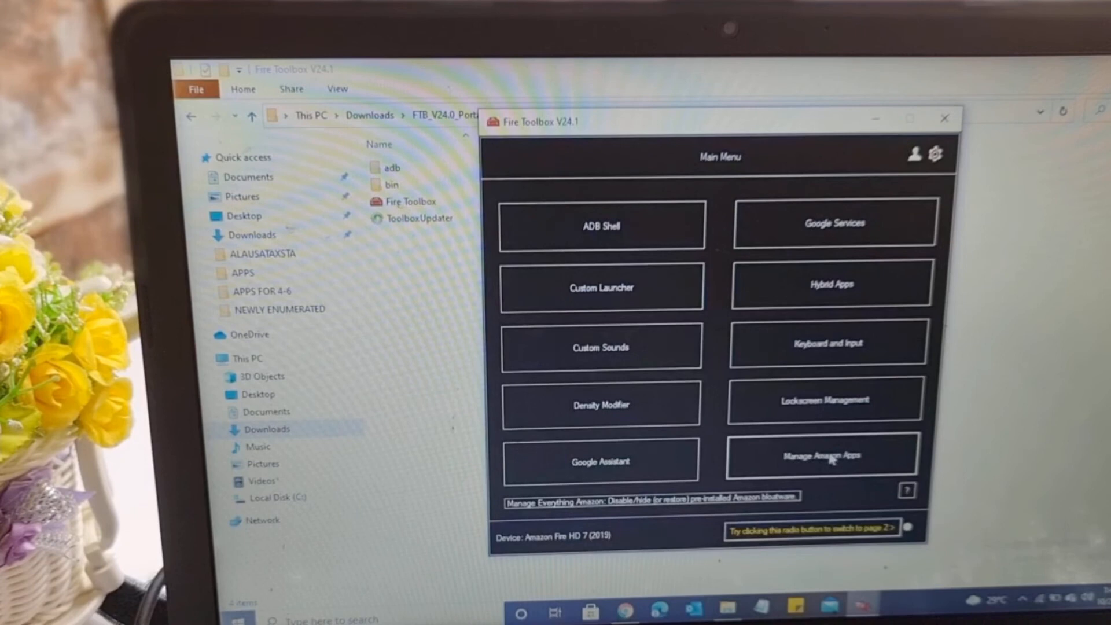
pyautogui.moveTo(796, 411)
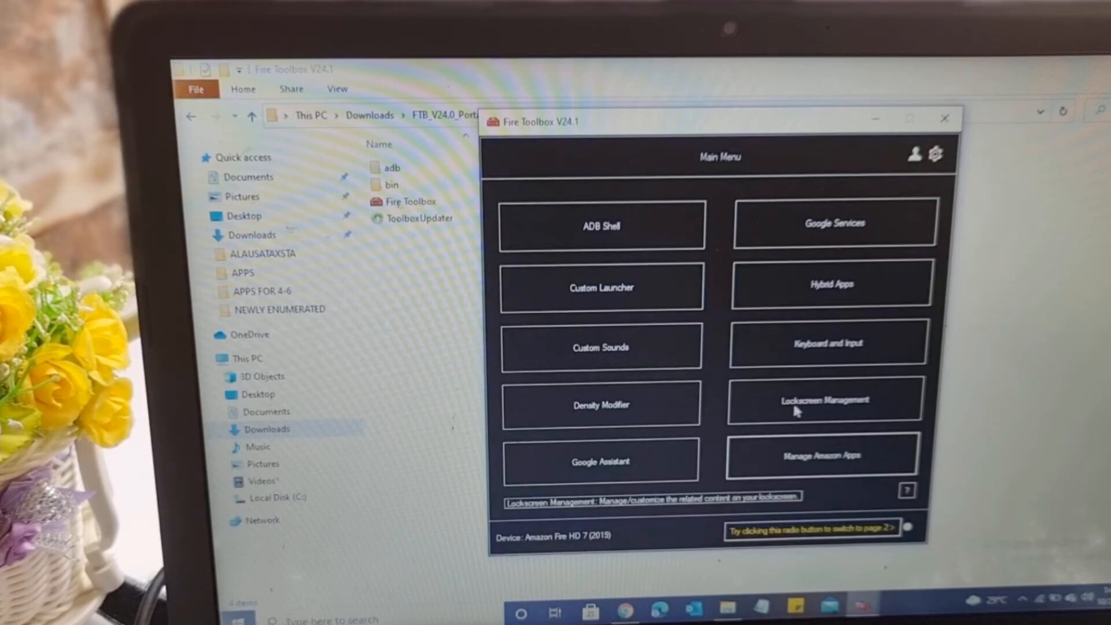
pyautogui.moveTo(833, 408)
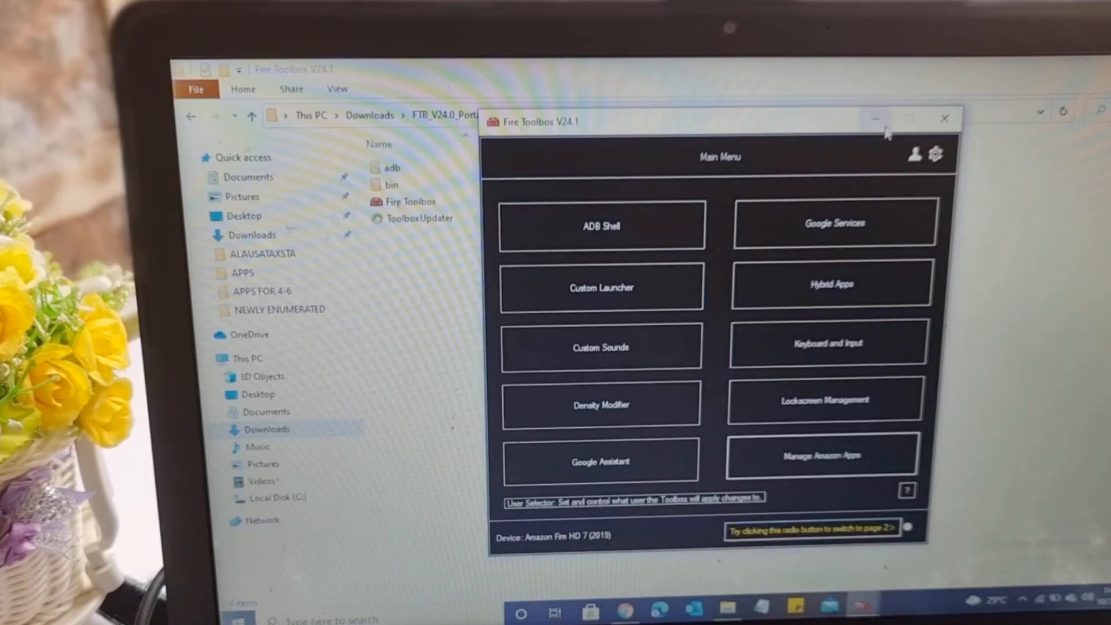
pyautogui.moveTo(877, 119)
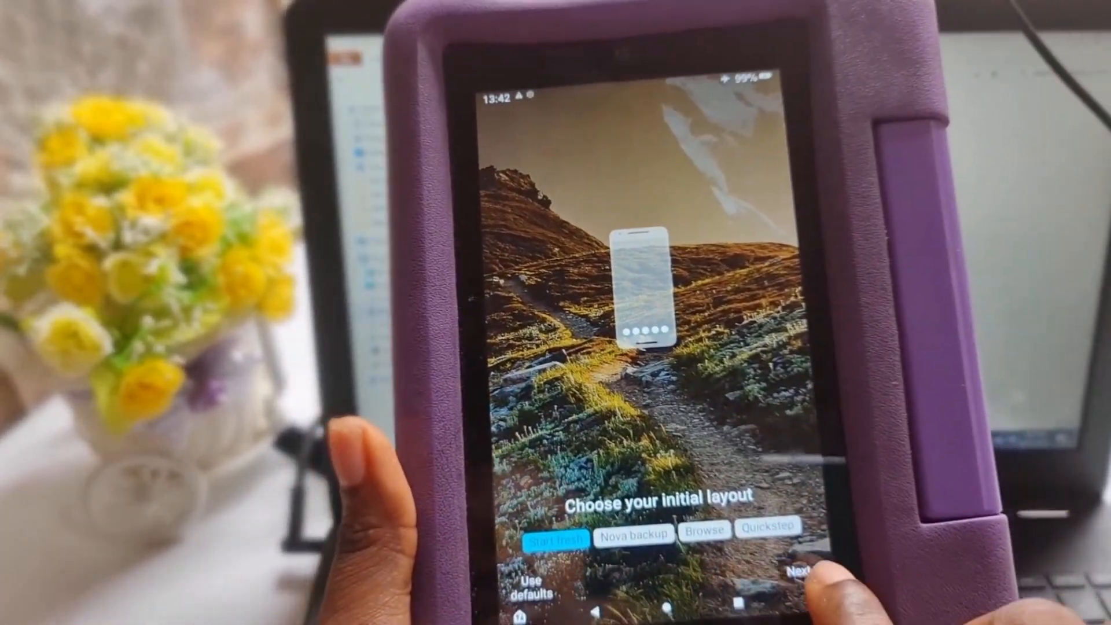
# Step: Start Nova fresh, set the desktop grid to 5×6, and choose a page transition effect
pyautogui.click(785, 567)
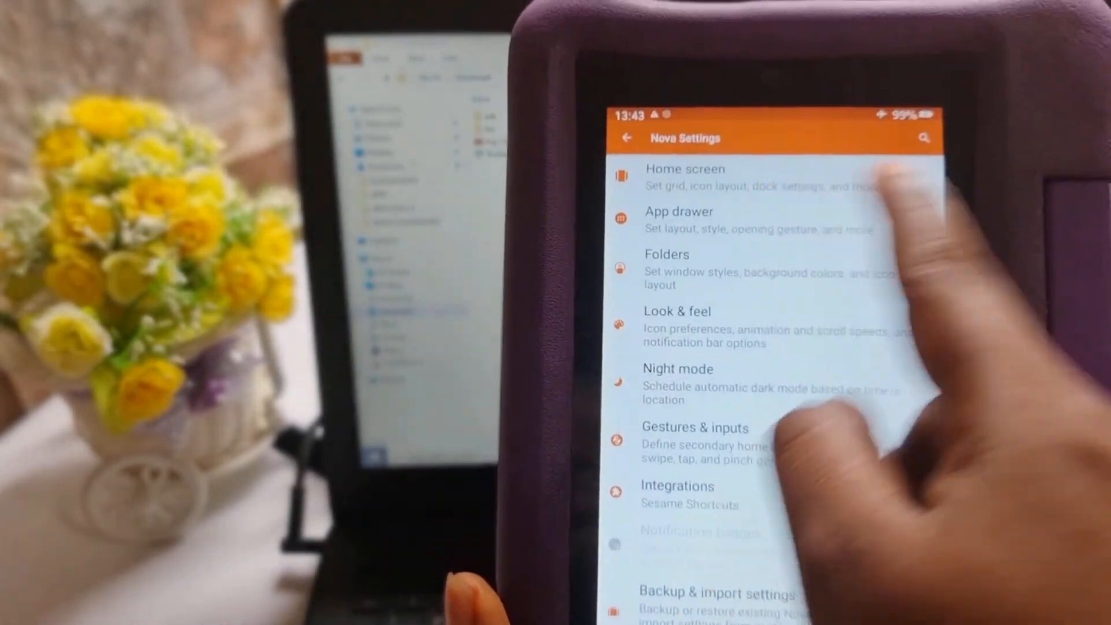
pyautogui.click(685, 177)
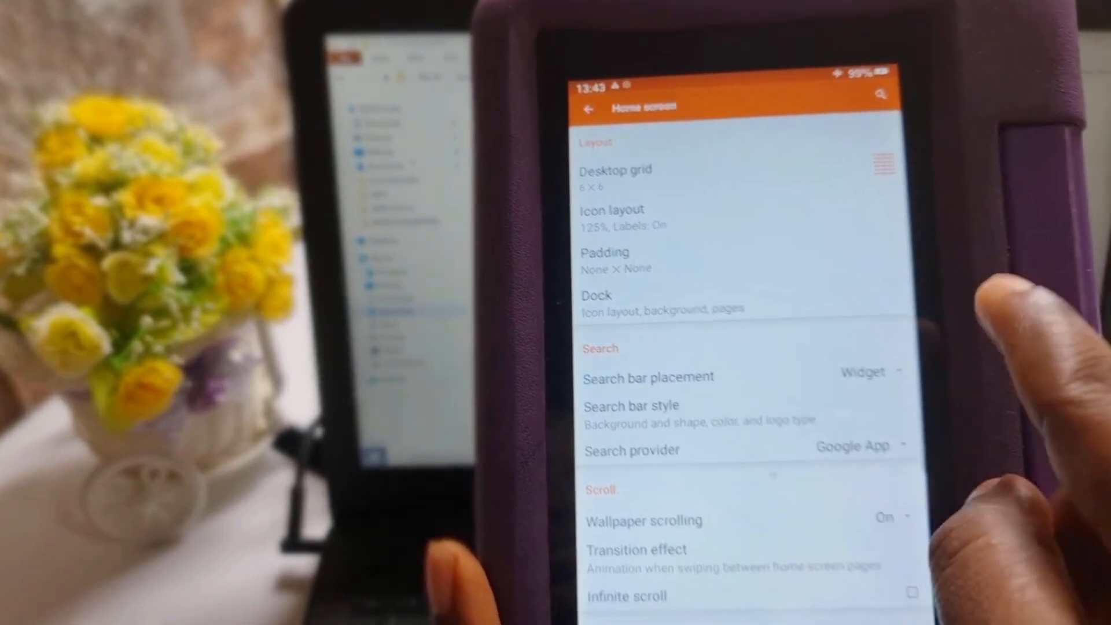
pyautogui.click(616, 178)
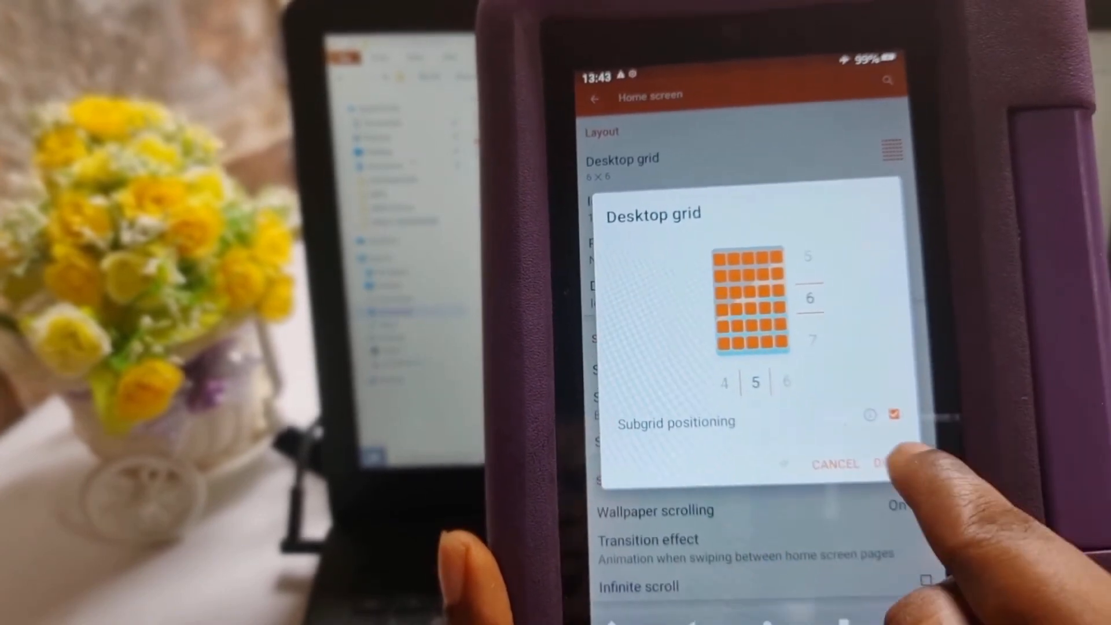
pyautogui.click(882, 463)
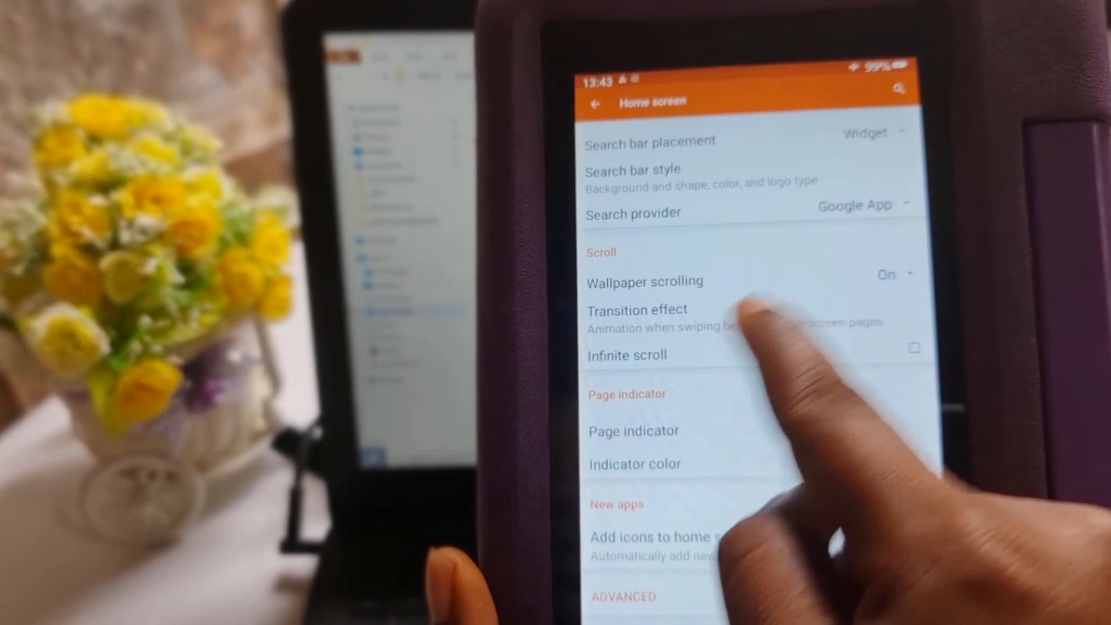
pyautogui.click(637, 310)
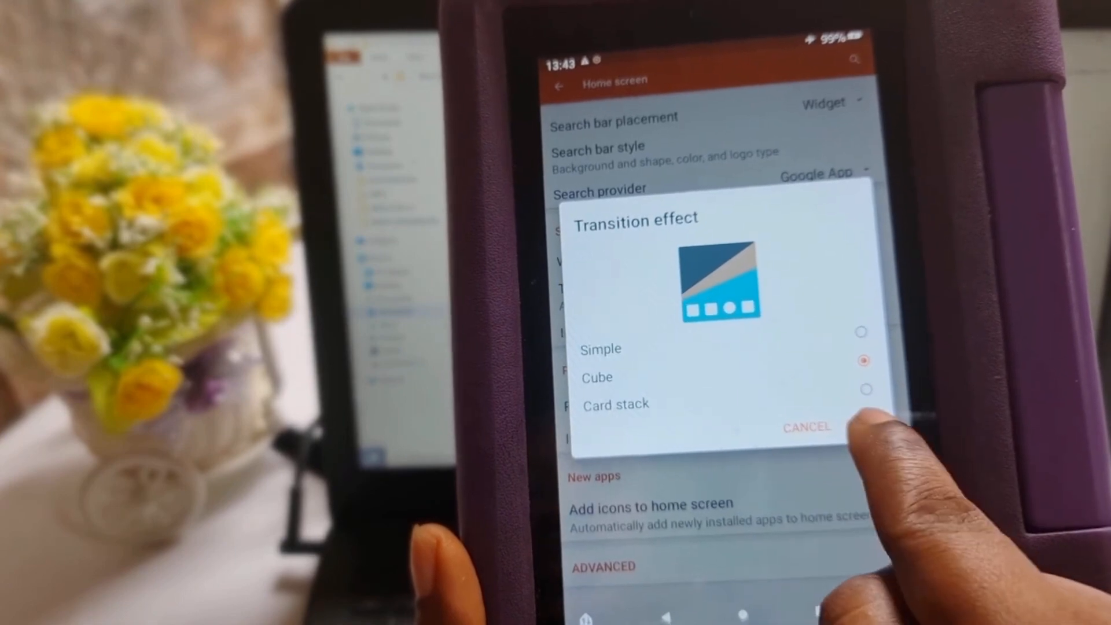
pyautogui.click(805, 426)
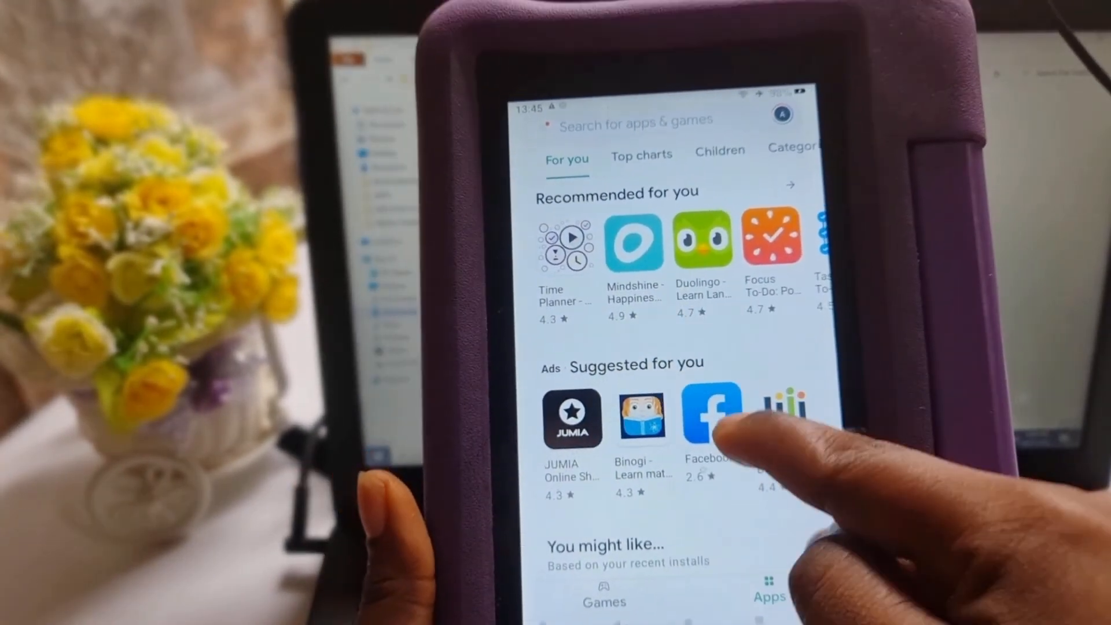
# Step: Scroll through the Play Store For you recommendations and the app drawer's installed apps
pyautogui.scroll(-3)
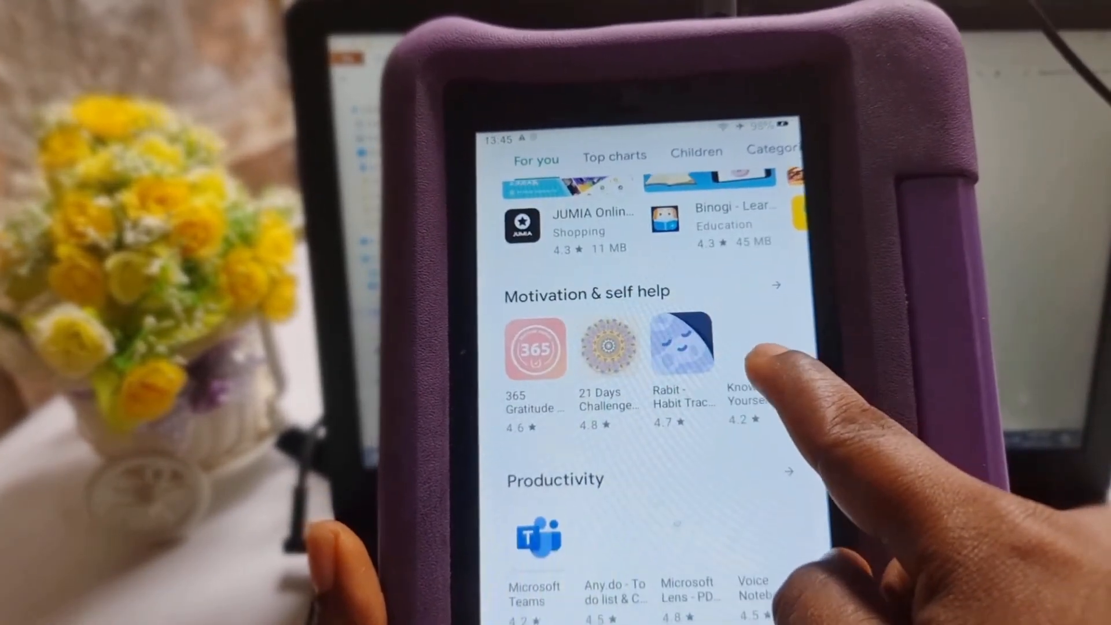
pyautogui.scroll(3)
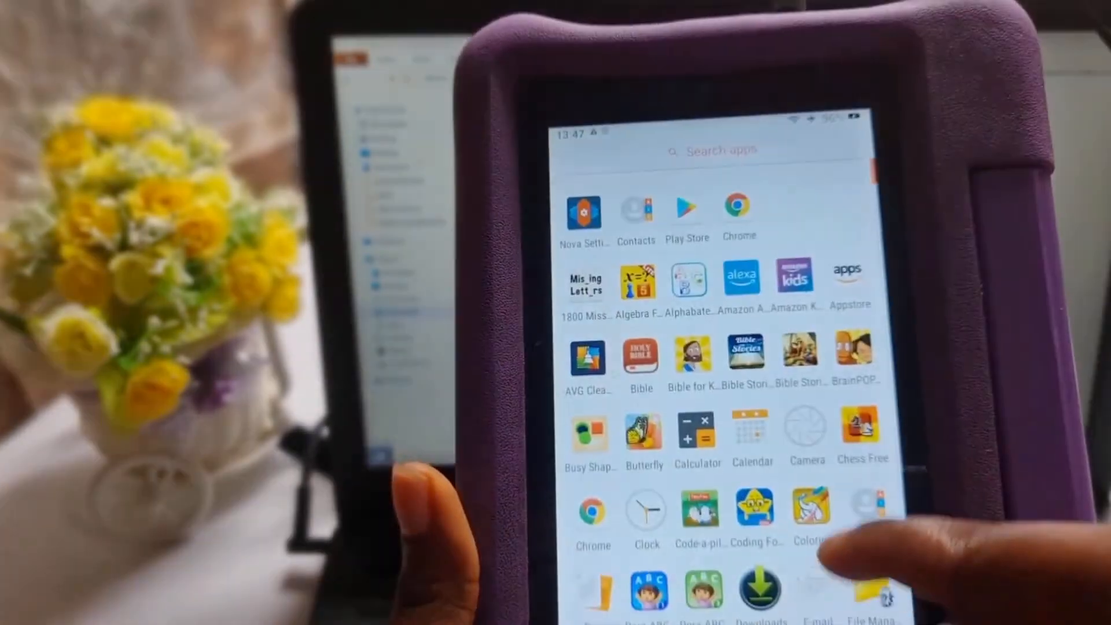
pyautogui.scroll(-3)
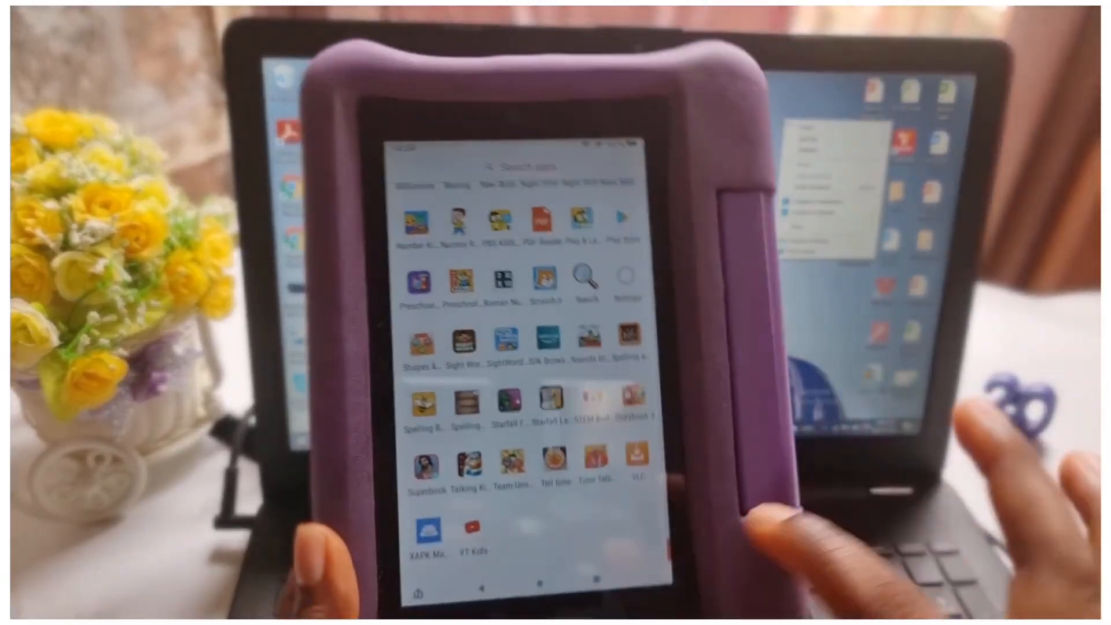